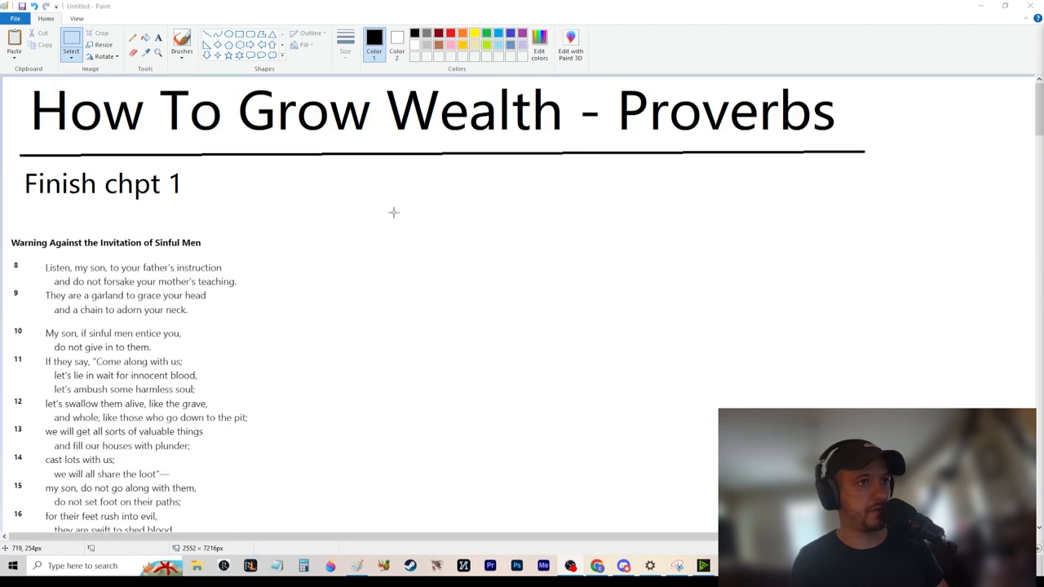
{"action": "mouse_move", "coordinate": [508, 210]}
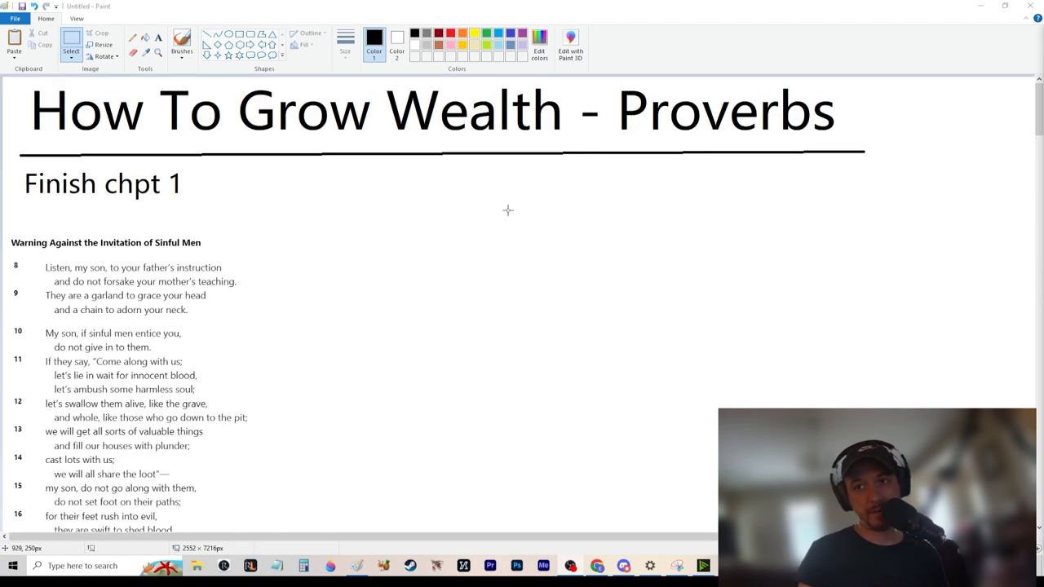
{"action": "mouse_move", "coordinate": [546, 178]}
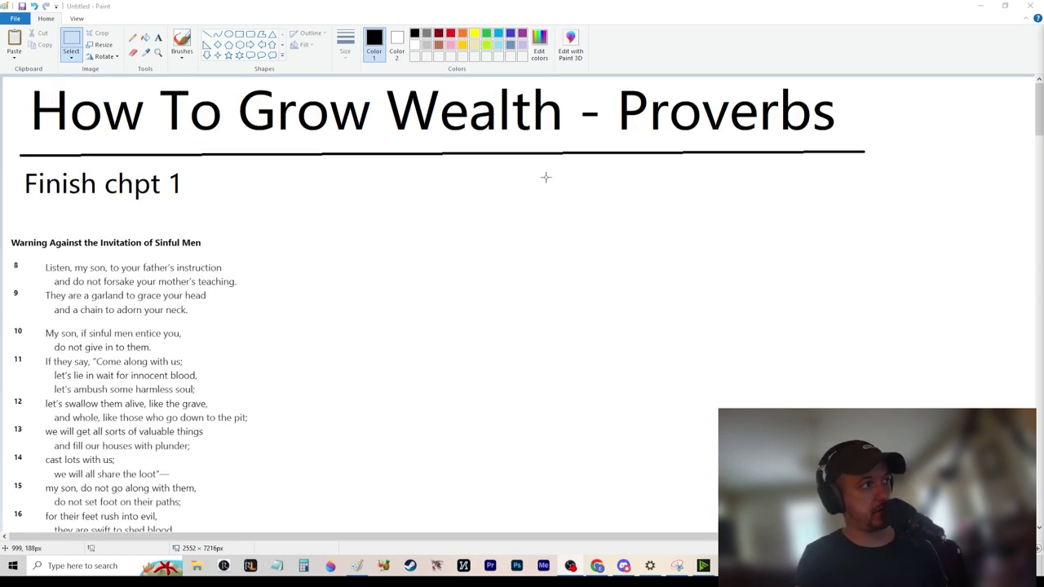
{"action": "mouse_move", "coordinate": [404, 268]}
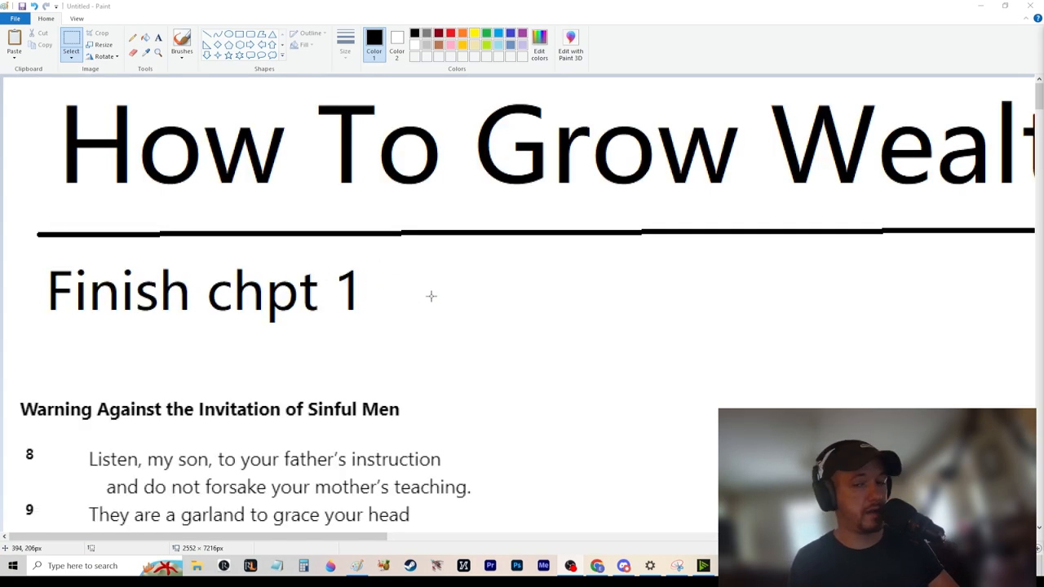
Scroll the canvas to bring the heading and verses 8–12 into view.
{"action": "scroll", "scroll_direction": "down", "scroll_amount": 3}
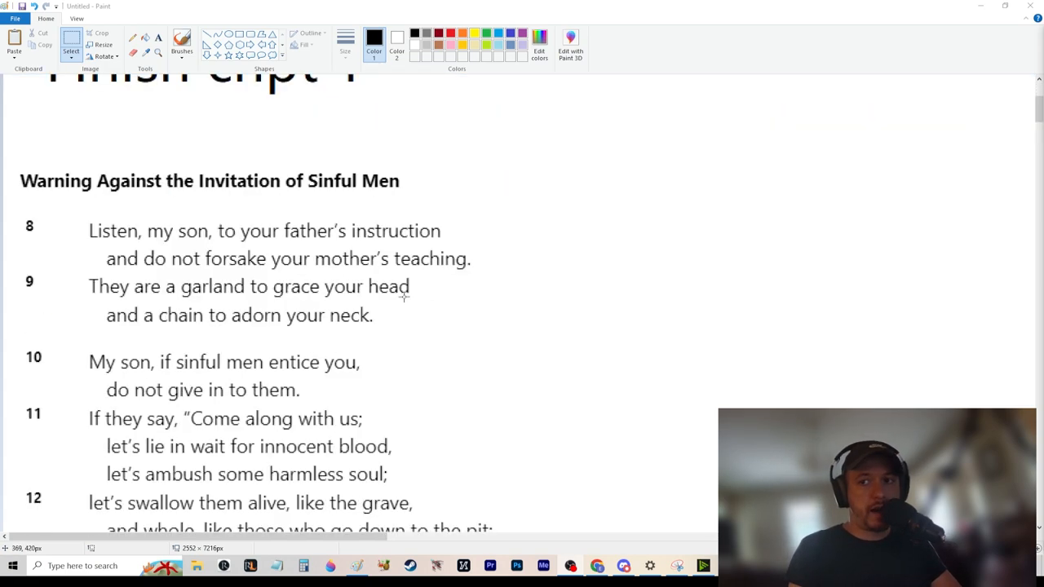
{"action": "scroll", "scroll_direction": "down", "scroll_amount": 3}
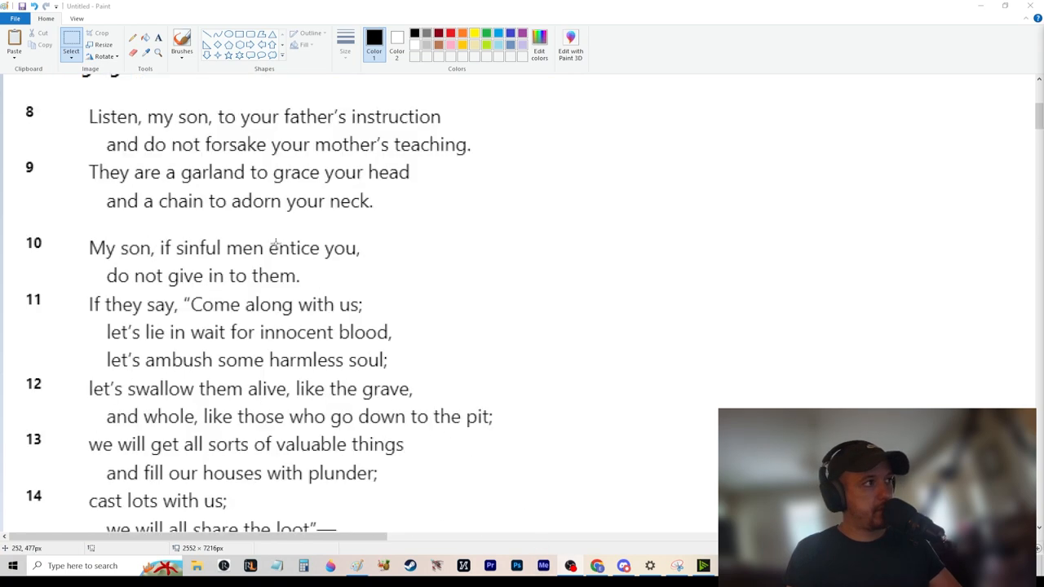
{"action": "scroll", "scroll_direction": "up", "scroll_amount": 3}
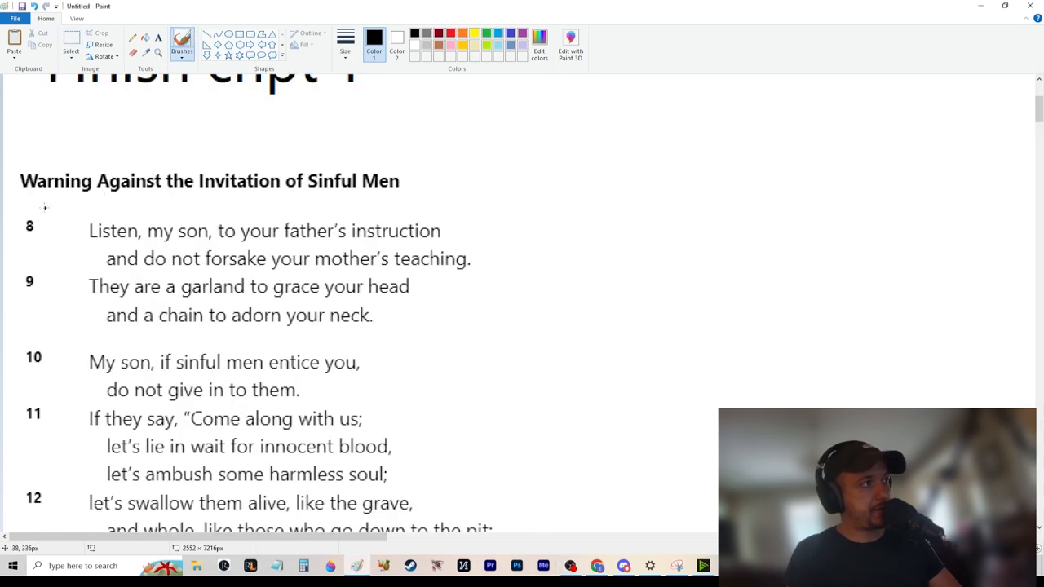
Brush a line under the 'Sinful Men' heading and strokes above and below 'Sinful' to outline it.
{"action": "left_click_drag", "start_coordinate": [25, 196], "coordinate": [430, 197]}
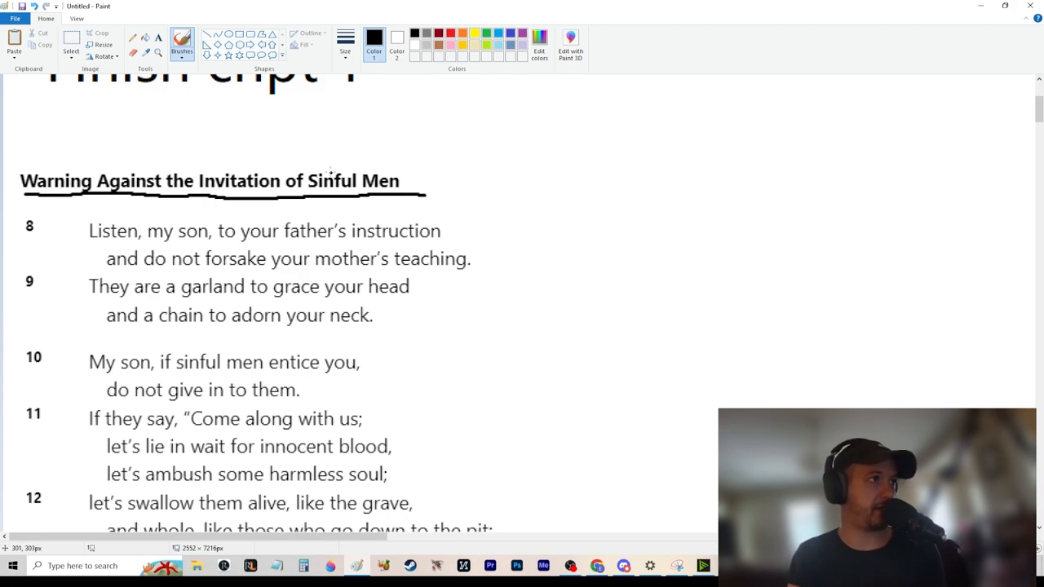
{"action": "left_click_drag", "start_coordinate": [308, 169], "coordinate": [369, 166]}
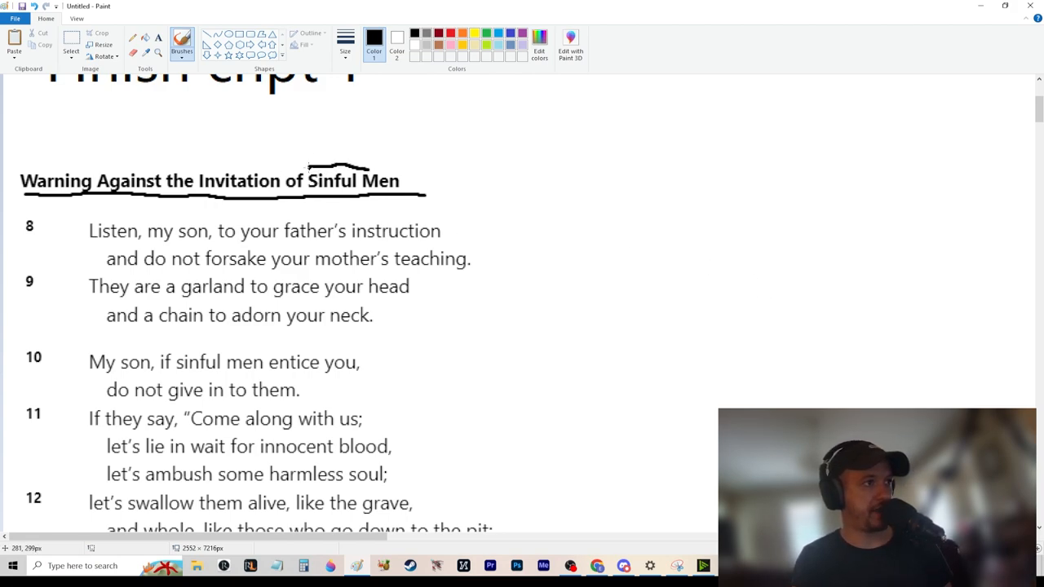
{"action": "left_click_drag", "start_coordinate": [310, 200], "coordinate": [359, 199]}
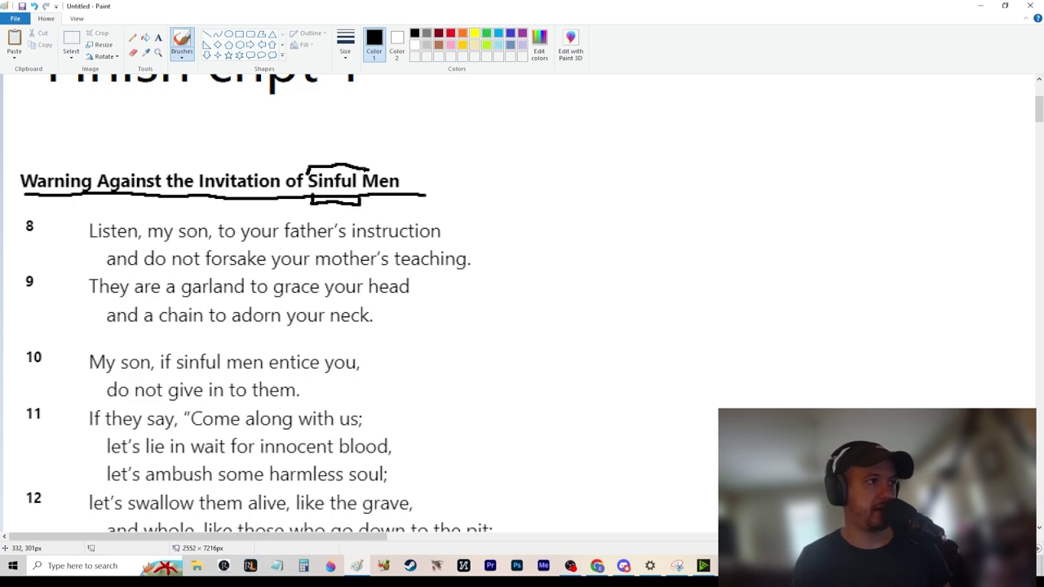
{"action": "mouse_move", "coordinate": [495, 171]}
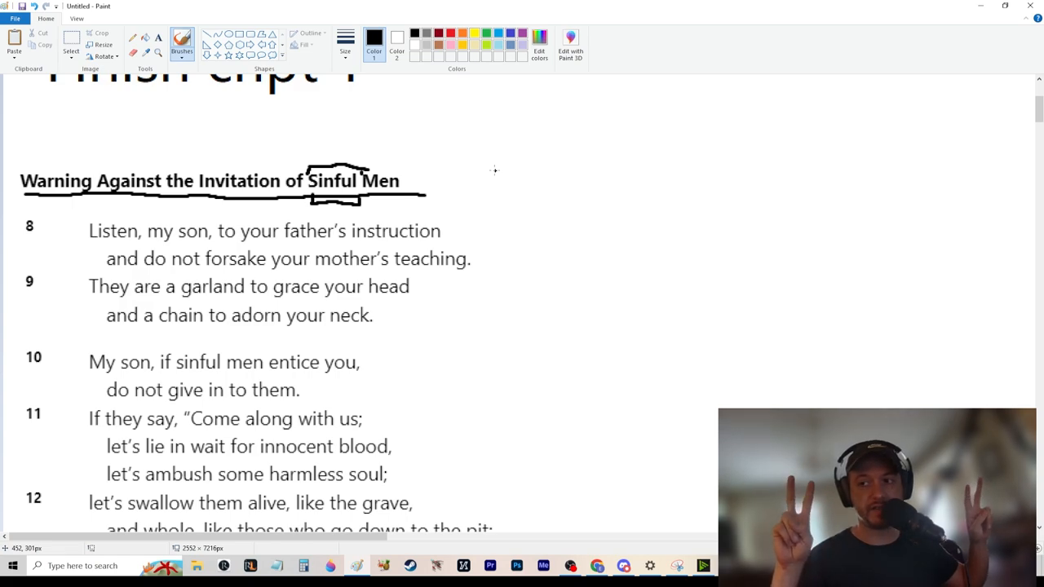
{"action": "mouse_move", "coordinate": [535, 195]}
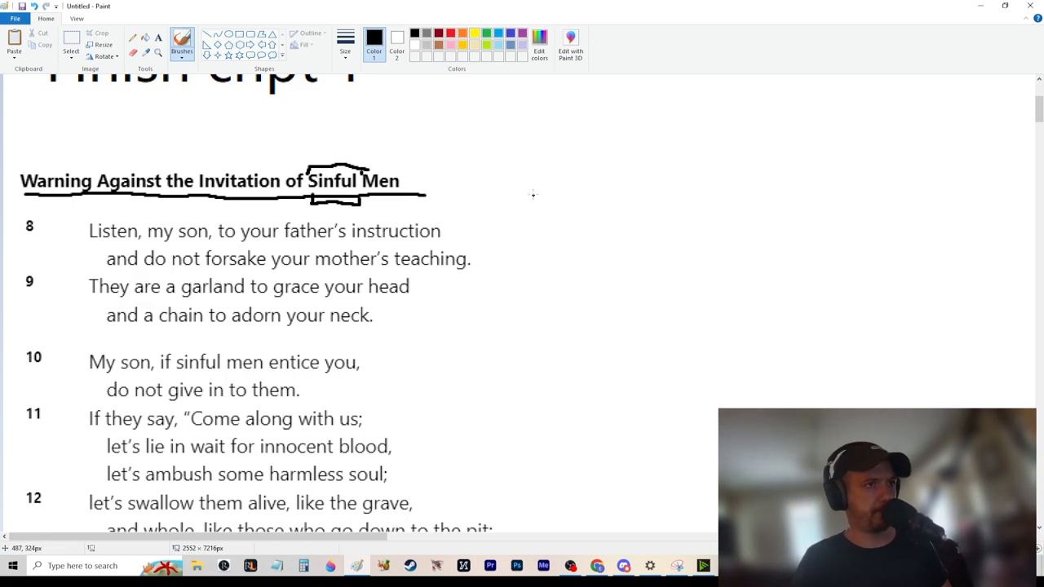
{"action": "mouse_move", "coordinate": [529, 191]}
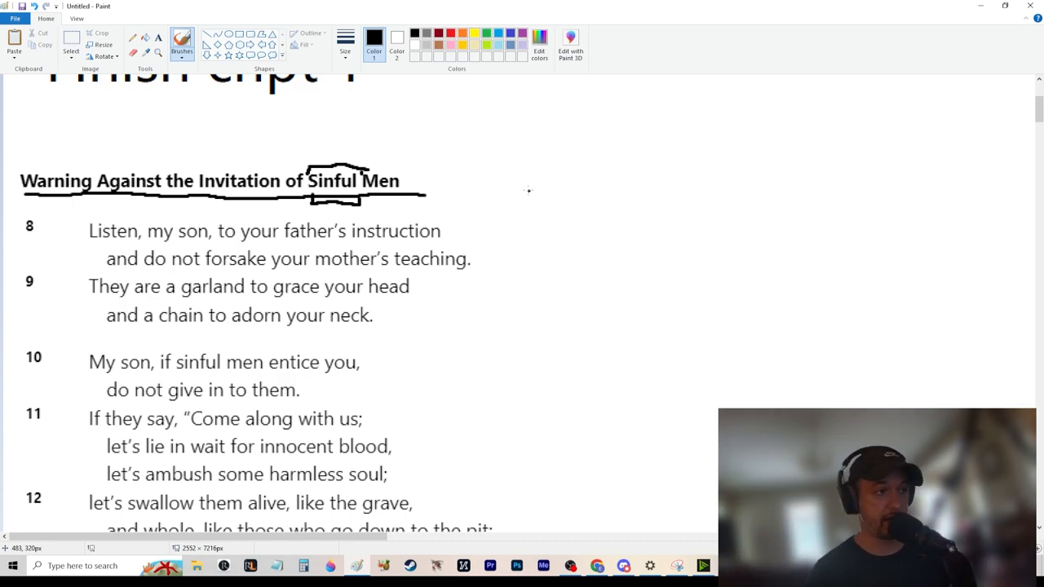
{"action": "mouse_move", "coordinate": [494, 172]}
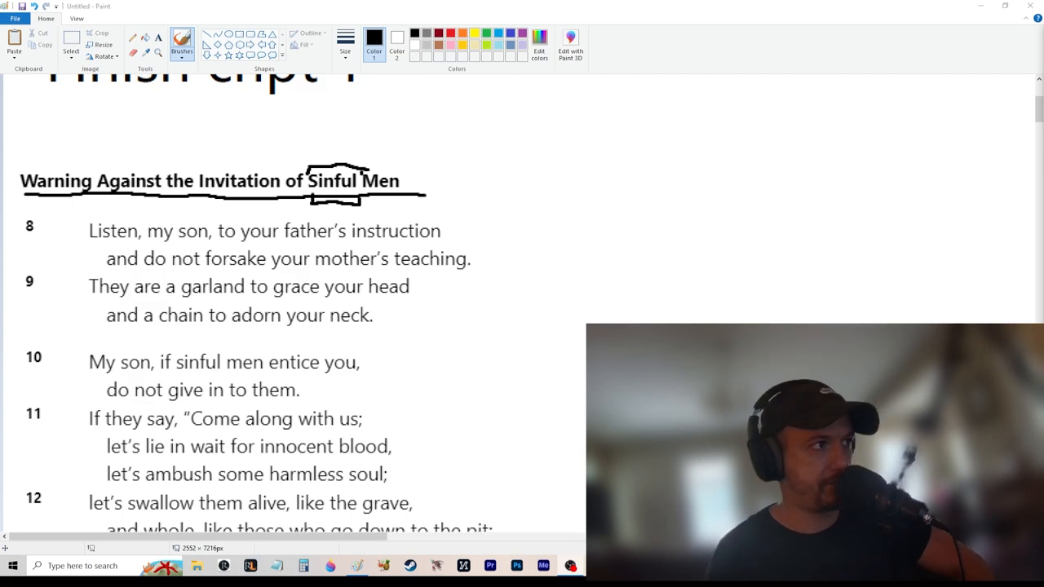
{"action": "mouse_move", "coordinate": [535, 179]}
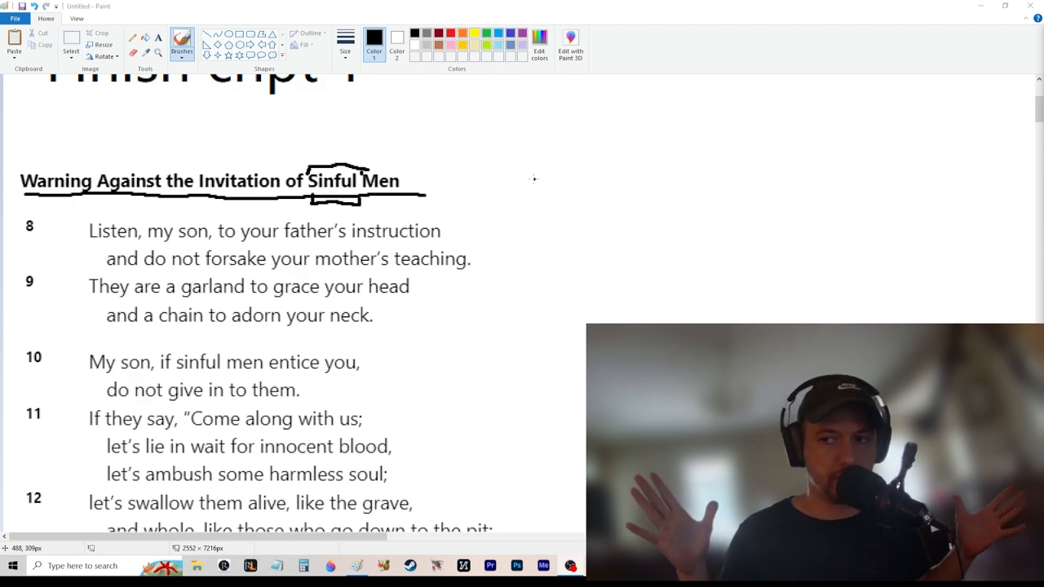
{"action": "mouse_move", "coordinate": [309, 199]}
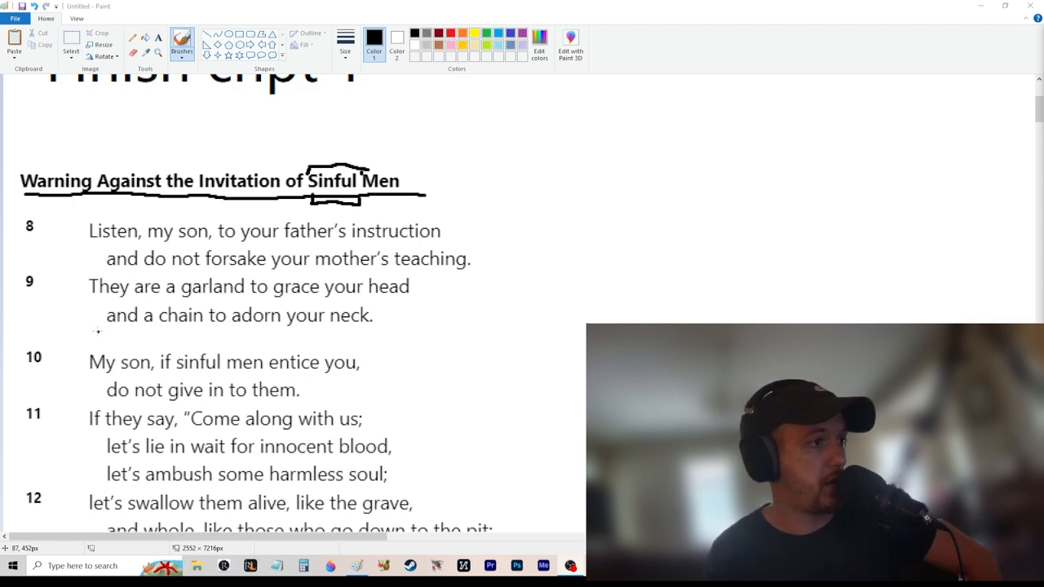
Underline 'garland' in verse 9 and a longer key phrase in verses 8–9.
{"action": "left_click_drag", "start_coordinate": [176, 308], "coordinate": [245, 308]}
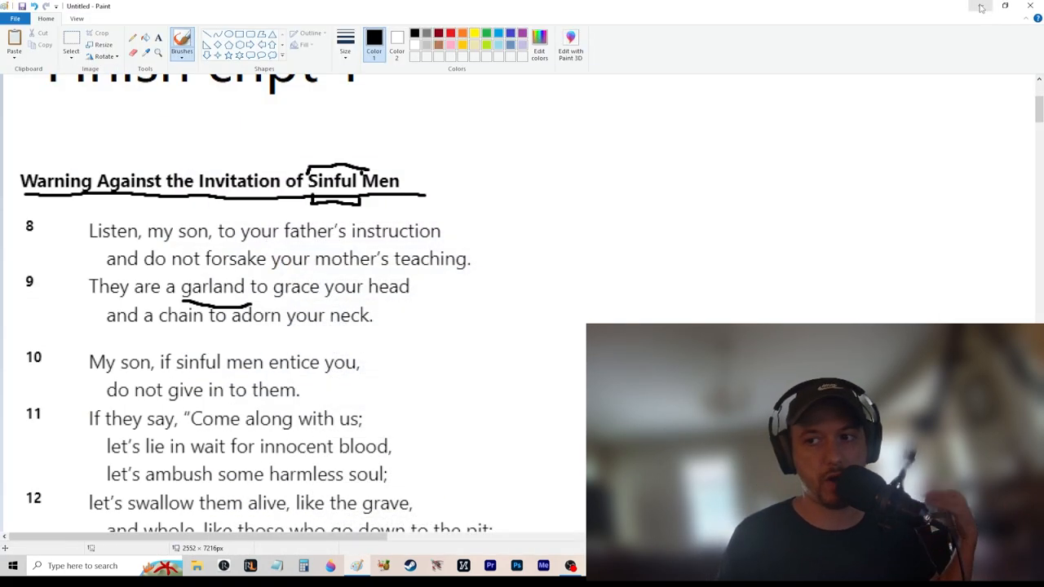
{"action": "mouse_move", "coordinate": [981, 6]}
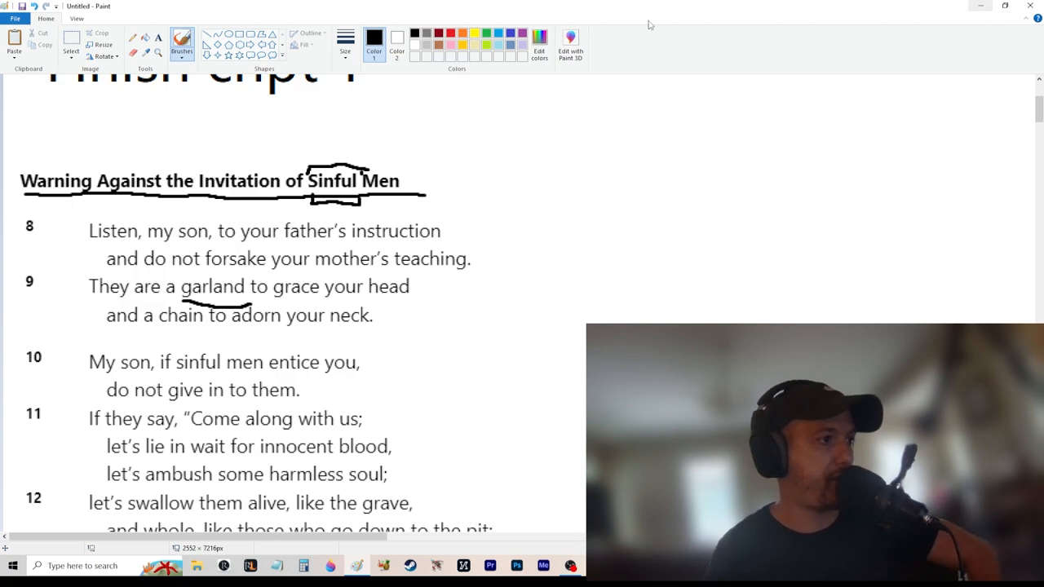
{"action": "left_click_drag", "start_coordinate": [77, 328], "coordinate": [276, 328]}
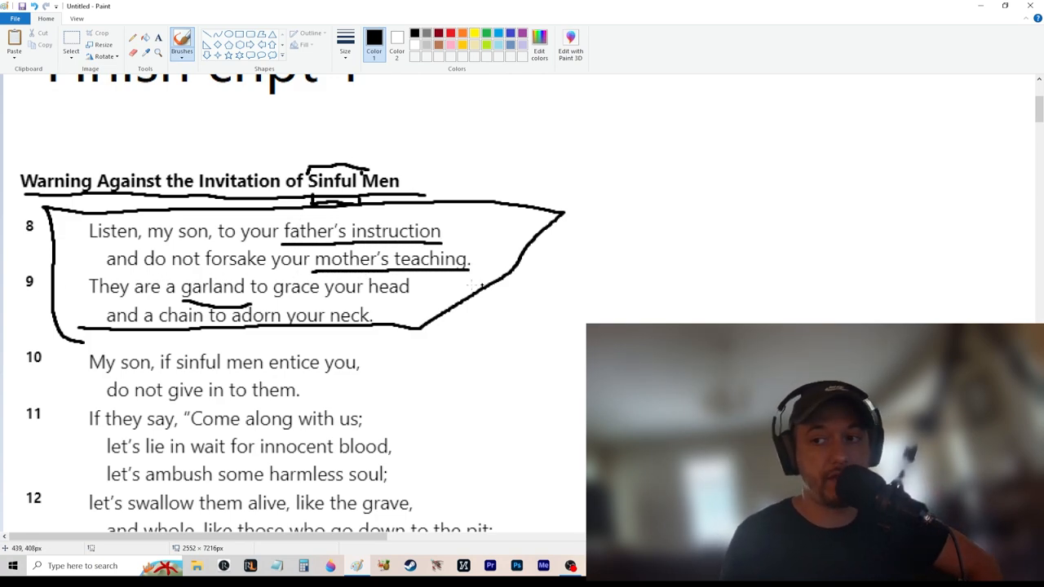
Mark father's instruction and mother's teaching, and underline 'sinful' in verse 10.
{"action": "left_click_drag", "start_coordinate": [449, 228], "coordinate": [469, 236]}
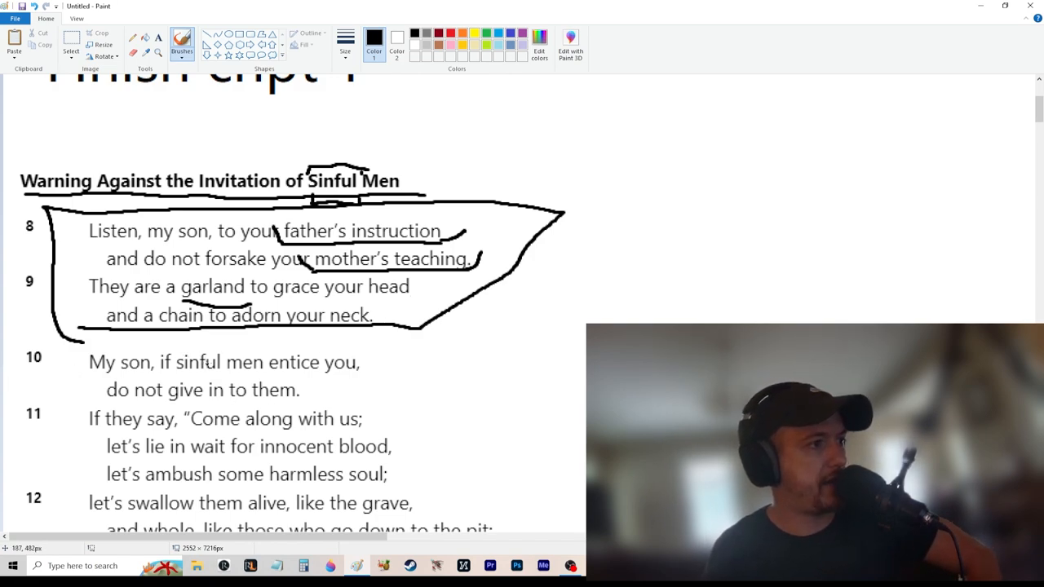
{"action": "left_click_drag", "start_coordinate": [173, 373], "coordinate": [229, 373]}
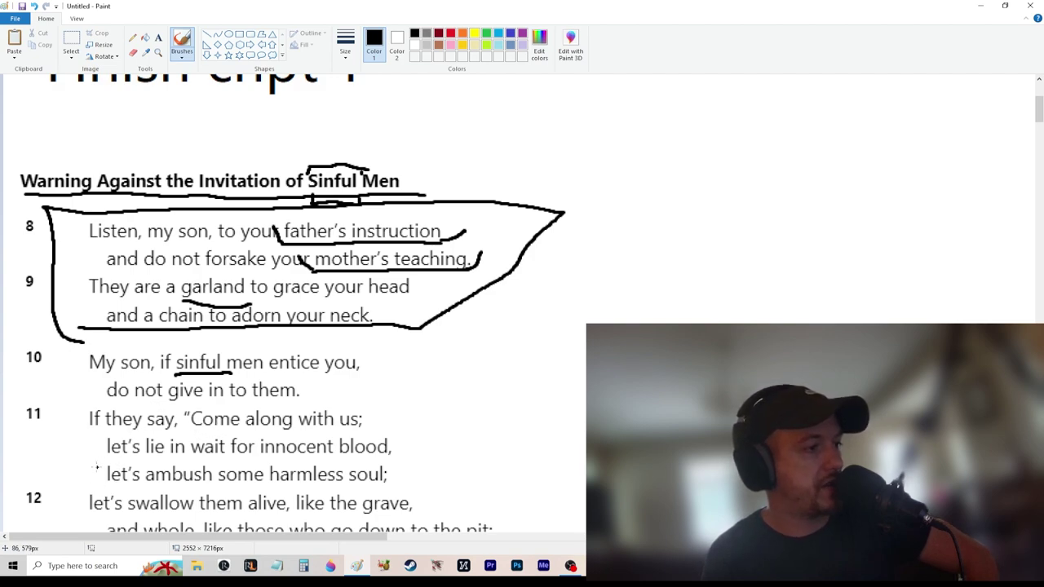
Underline 'Come along with us', 'let's lie in wait for innocent blood' and 'let's ambush some harmless soul'.
{"action": "scroll", "scroll_direction": "down", "scroll_amount": 3}
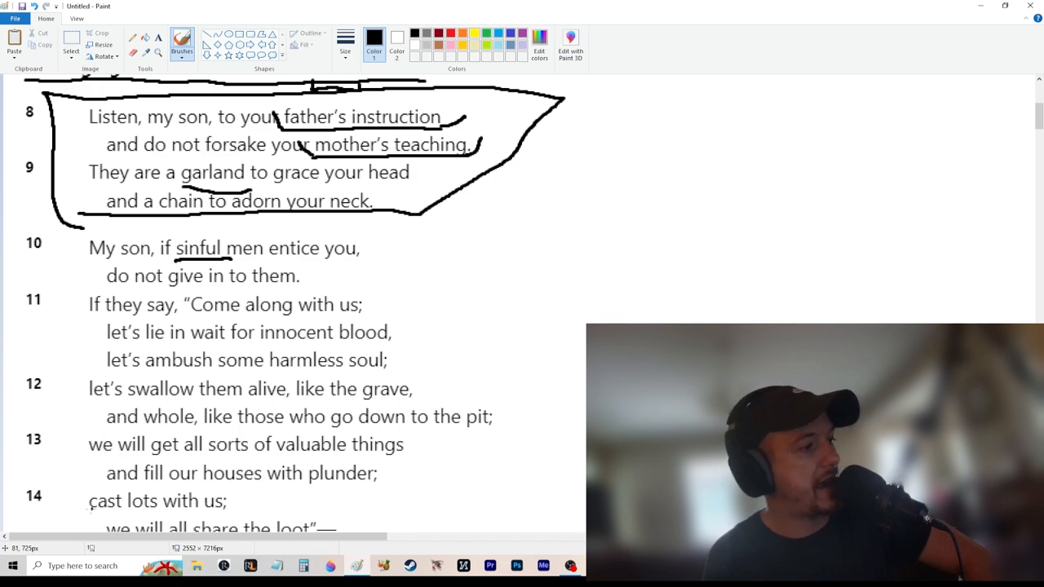
{"action": "left_click_drag", "start_coordinate": [90, 512], "coordinate": [232, 512]}
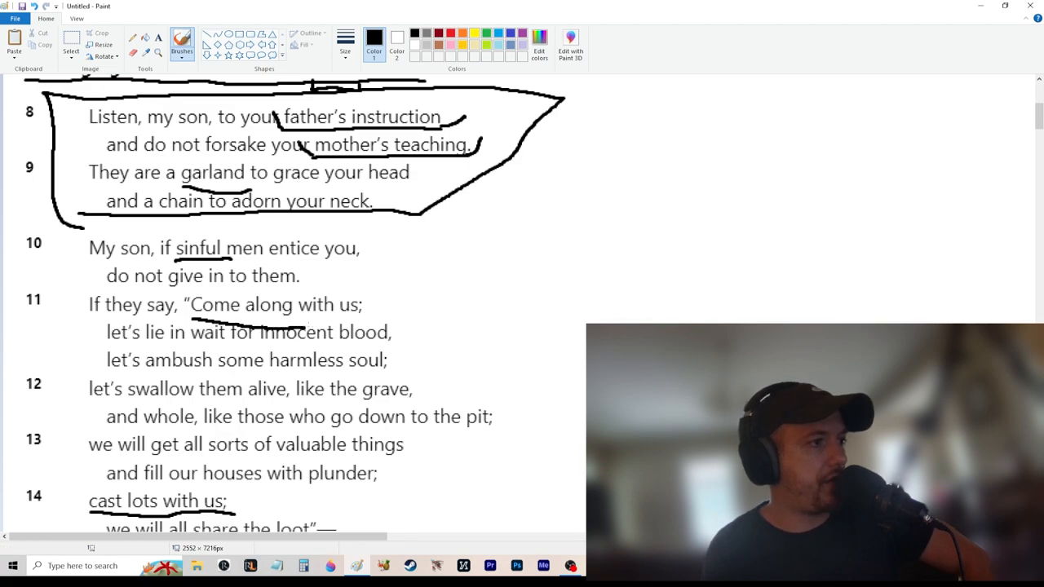
{"action": "left_click_drag", "start_coordinate": [106, 358], "coordinate": [387, 359]}
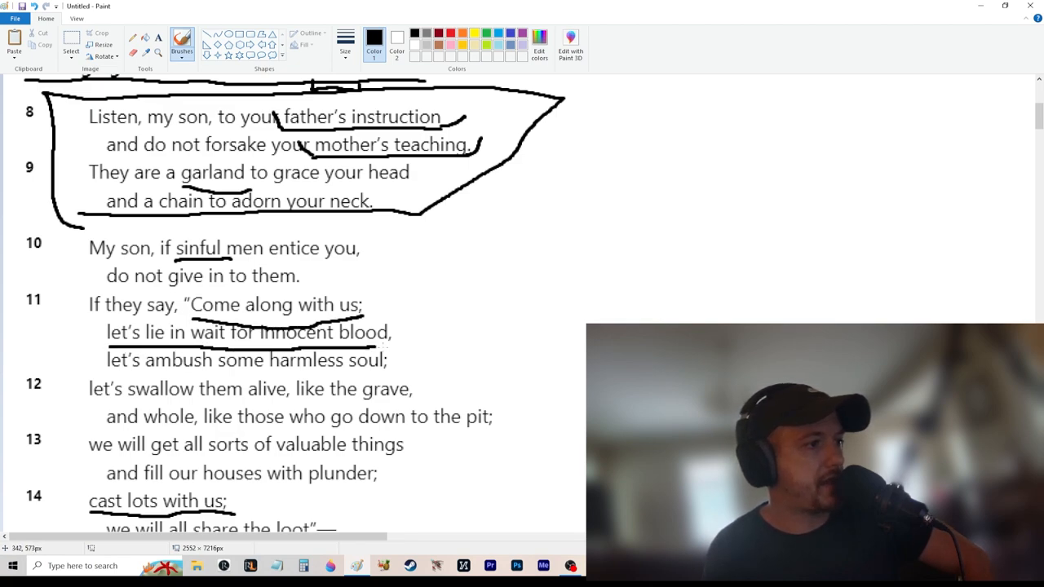
{"action": "left_click_drag", "start_coordinate": [106, 373], "coordinate": [400, 374]}
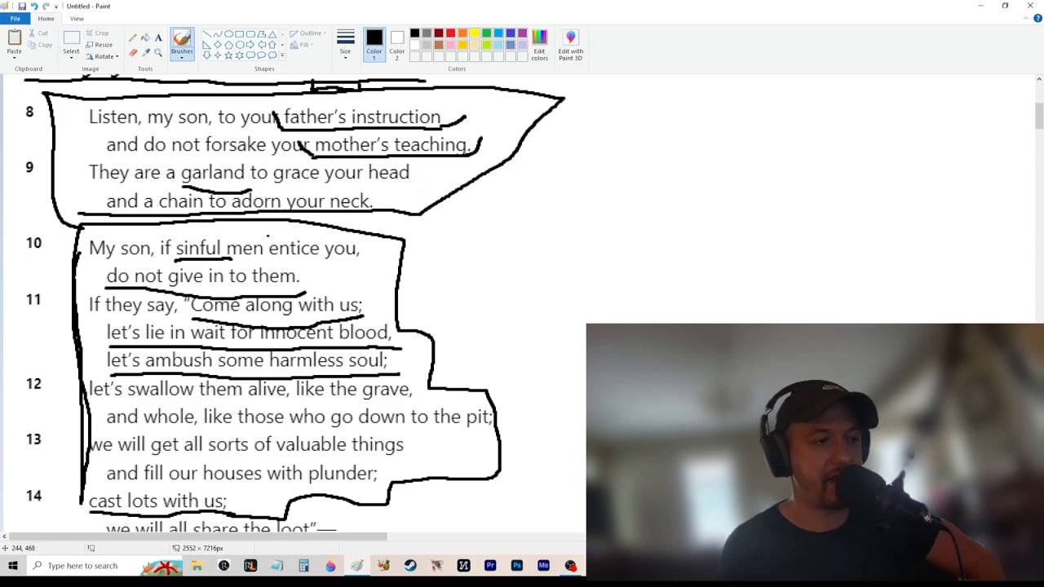
Scroll down the canvas to verse 16 with verses 17–19 below it.
{"action": "scroll", "scroll_direction": "down", "scroll_amount": 3}
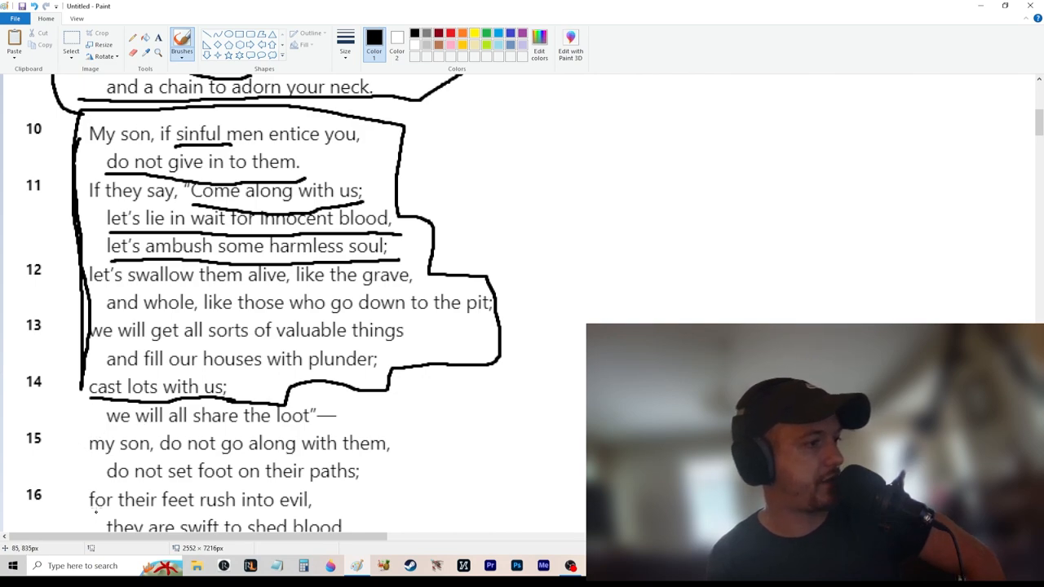
{"action": "scroll", "scroll_direction": "down", "scroll_amount": 3}
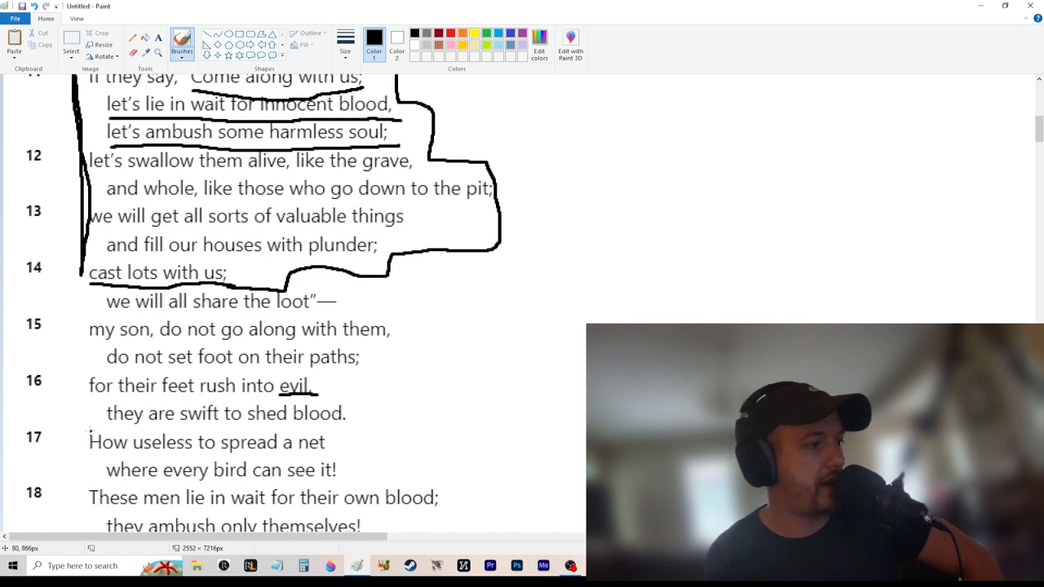
{"action": "scroll", "scroll_direction": "down", "scroll_amount": 3}
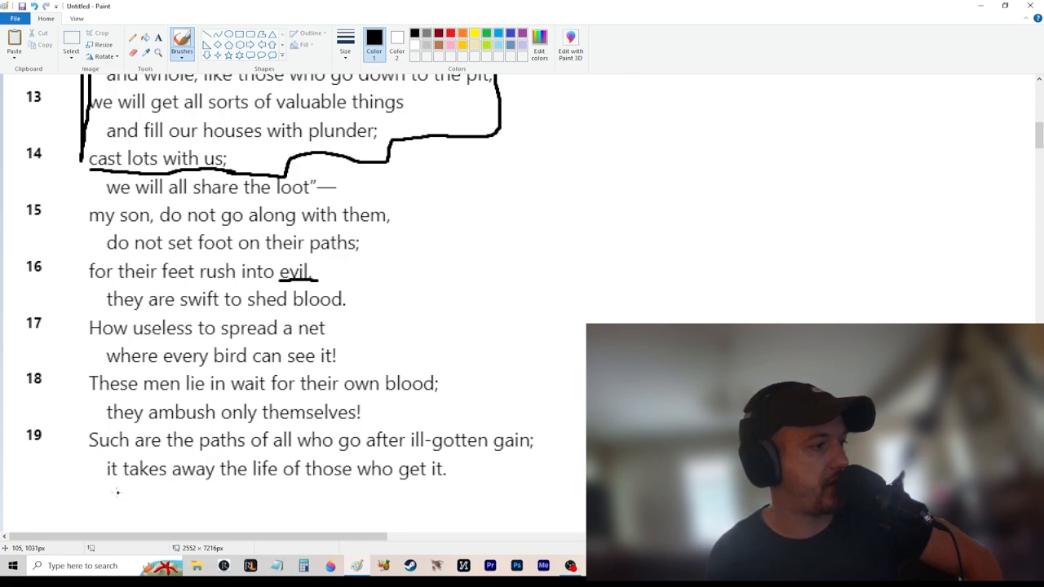
Drag a freehand stroke starting the outline around verses 15–19.
{"action": "left_click_drag", "start_coordinate": [98, 487], "coordinate": [467, 486]}
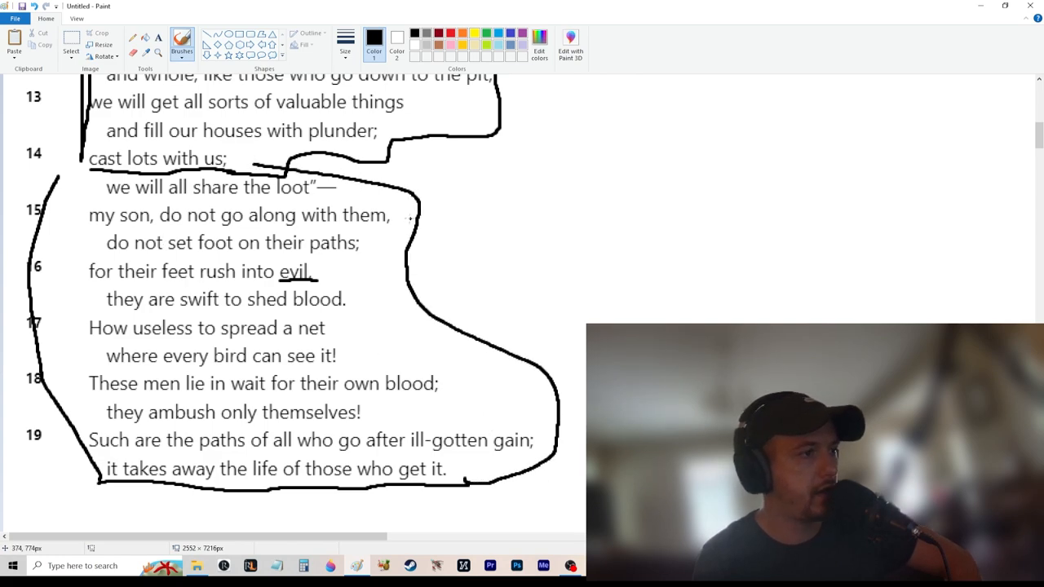
{"action": "mouse_move", "coordinate": [443, 241]}
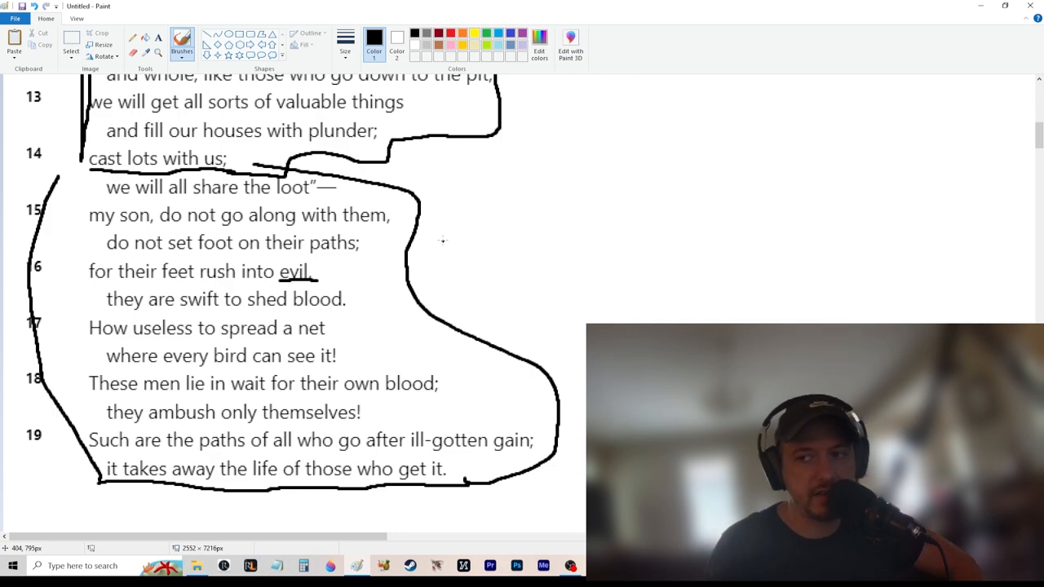
{"action": "mouse_move", "coordinate": [408, 335]}
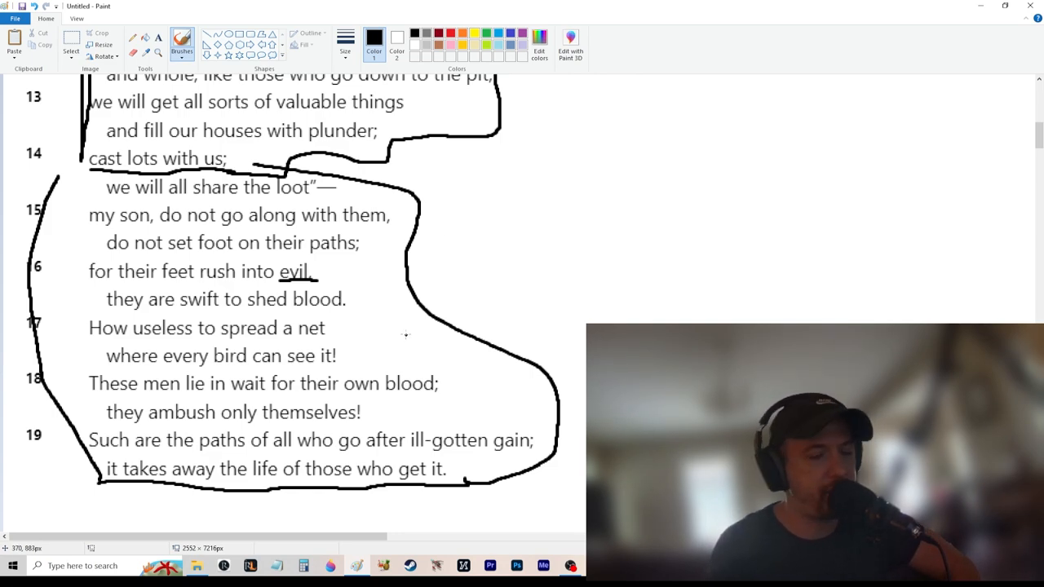
Draw an arrow toward verse 16's 'swift to shed blood' and underline that line.
{"action": "left_click_drag", "start_coordinate": [387, 302], "coordinate": [571, 248]}
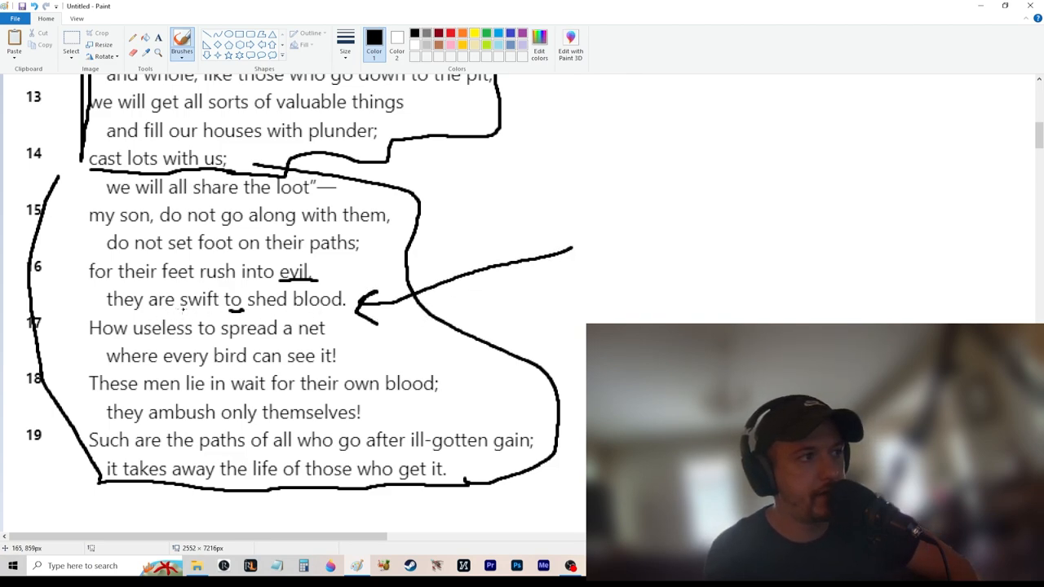
{"action": "left_click_drag", "start_coordinate": [173, 312], "coordinate": [347, 315]}
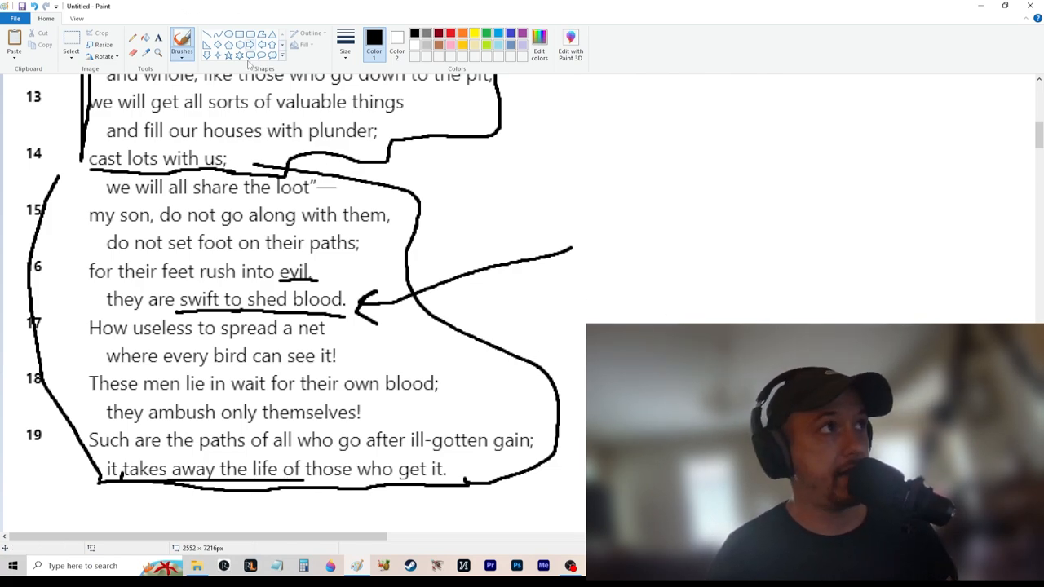
Create a side-note text box beside the verses and type 'killing- lose body function'.
{"action": "left_click_drag", "start_coordinate": [644, 102], "coordinate": [897, 142]}
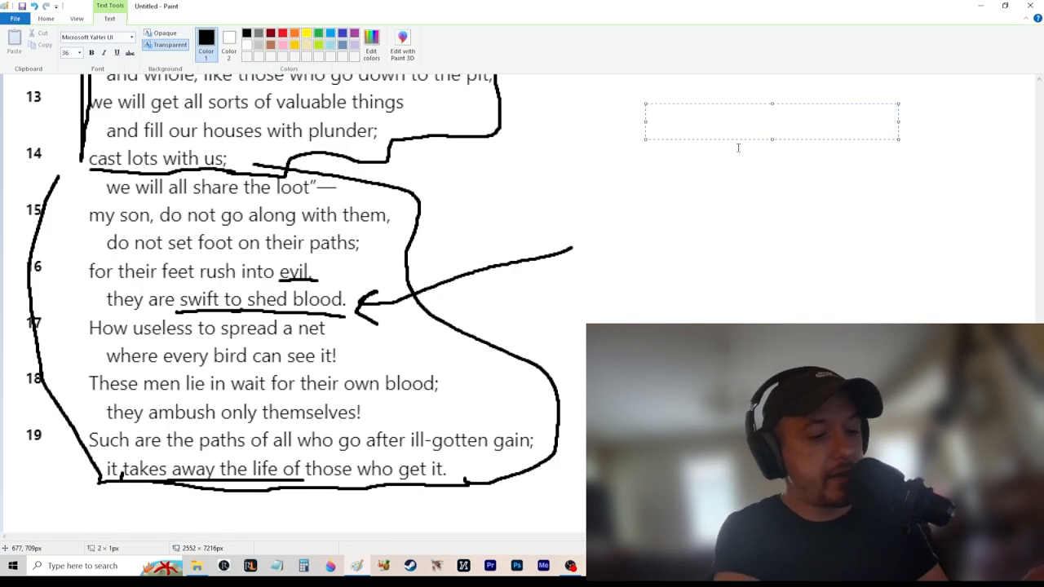
{"action": "type", "text": "killing-"}
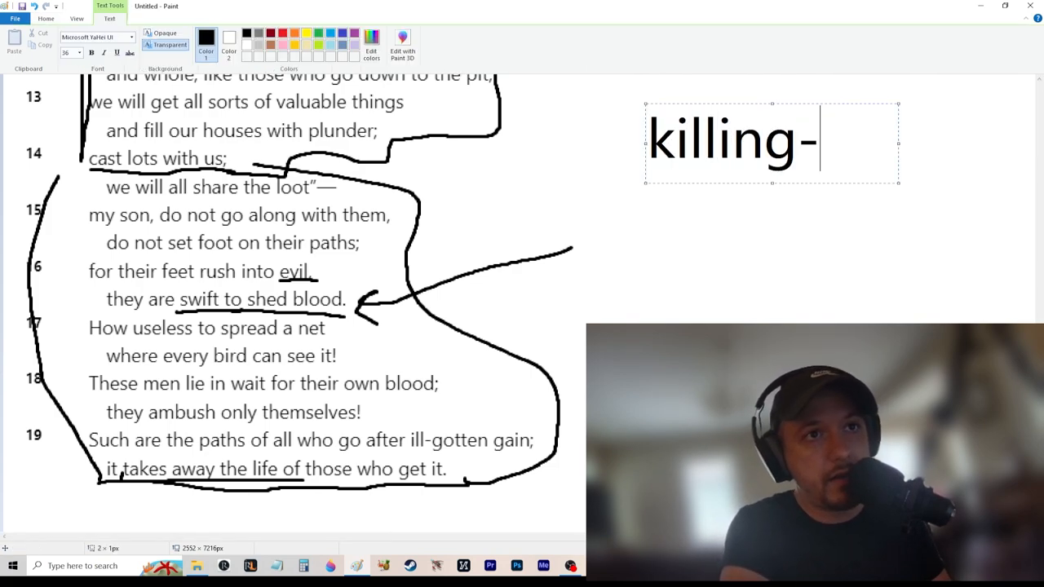
{"action": "type", "text": "lose bod"}
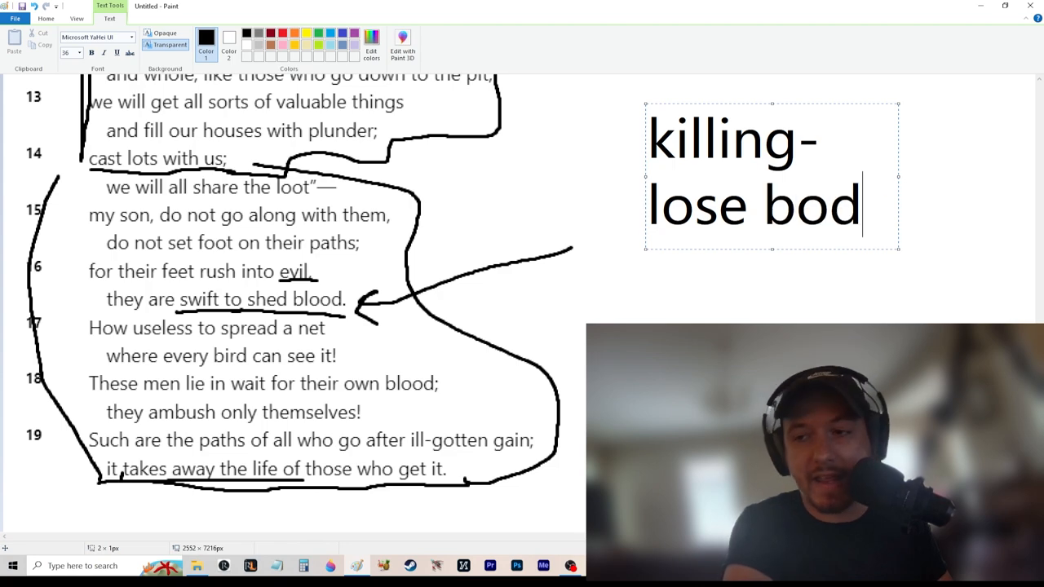
{"action": "type", "text": "y function"}
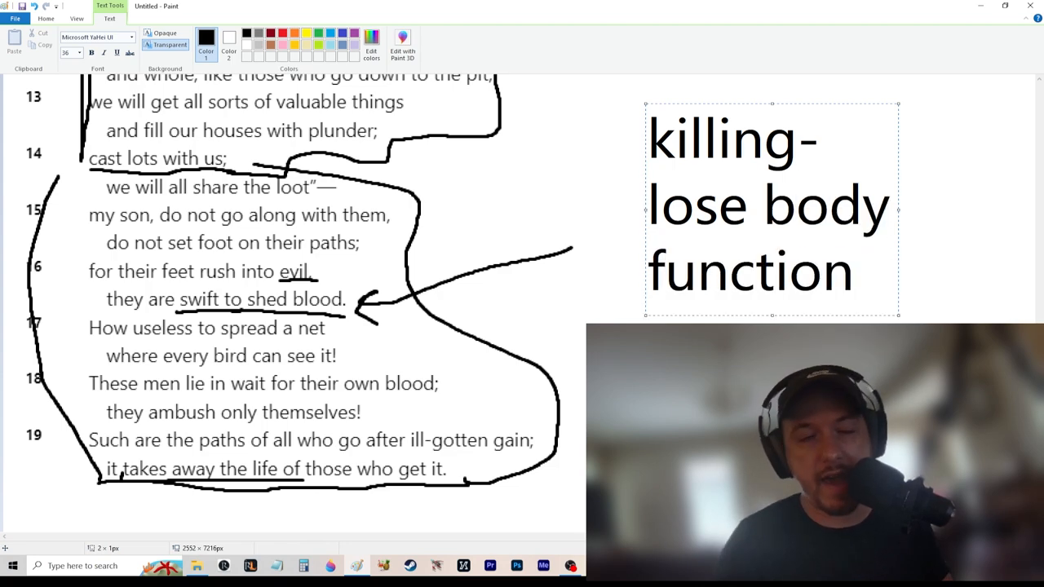
{"action": "left_click", "coordinate": [47, 18]}
{"action": "type", "text": "Kill someone s"}
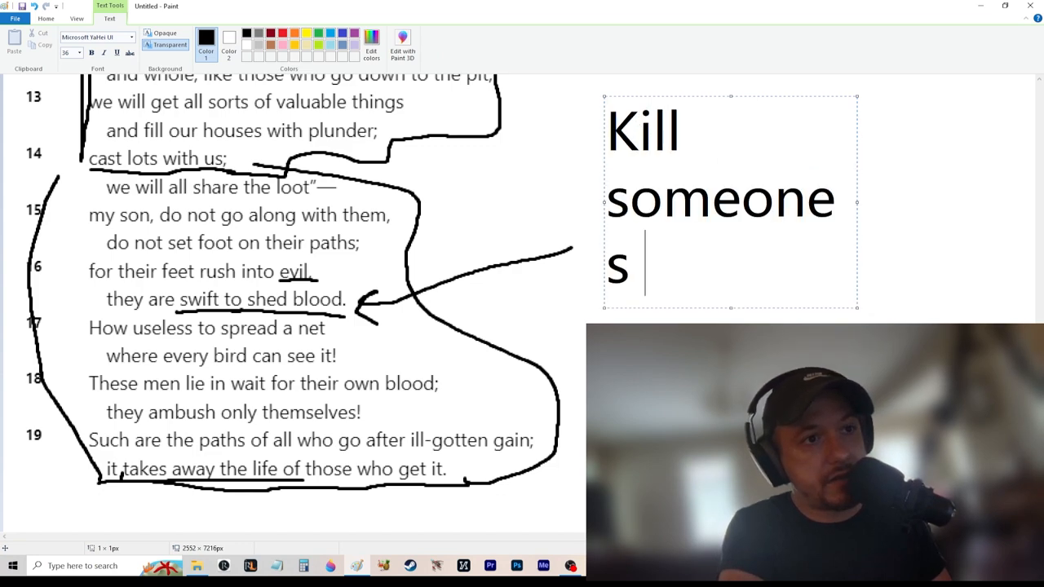
Add 'reputation - more likely to lose your own reputation' in a smaller text size.
{"action": "type", "text": "reputation"}
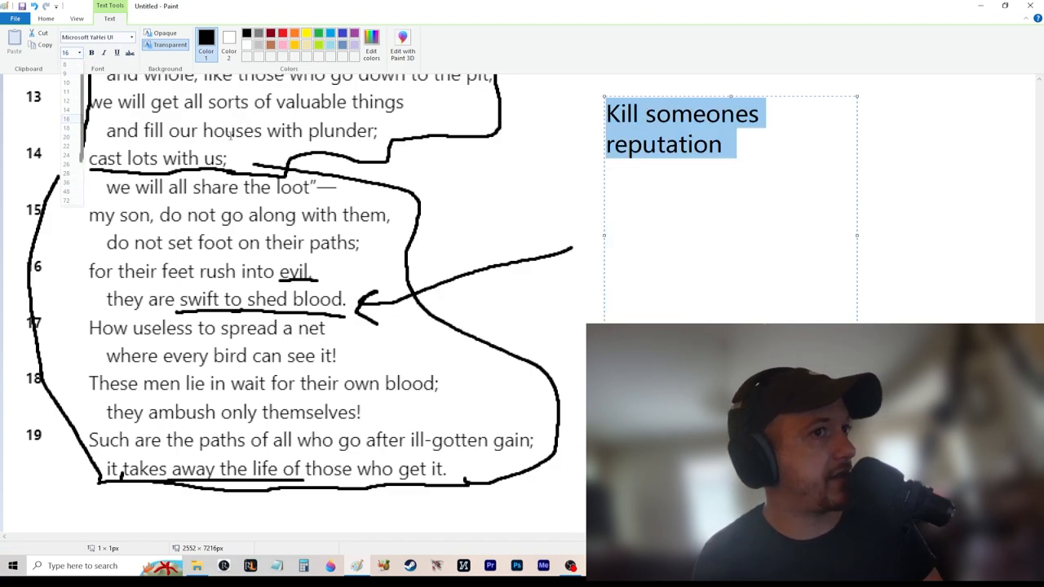
{"action": "left_click", "coordinate": [744, 144]}
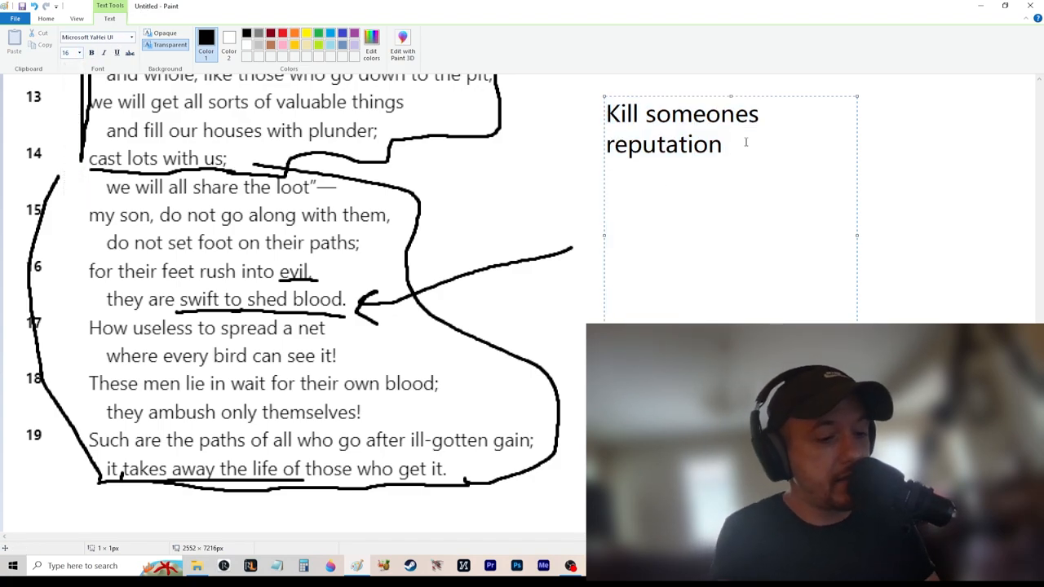
{"action": "type", "text": "- more likely t"}
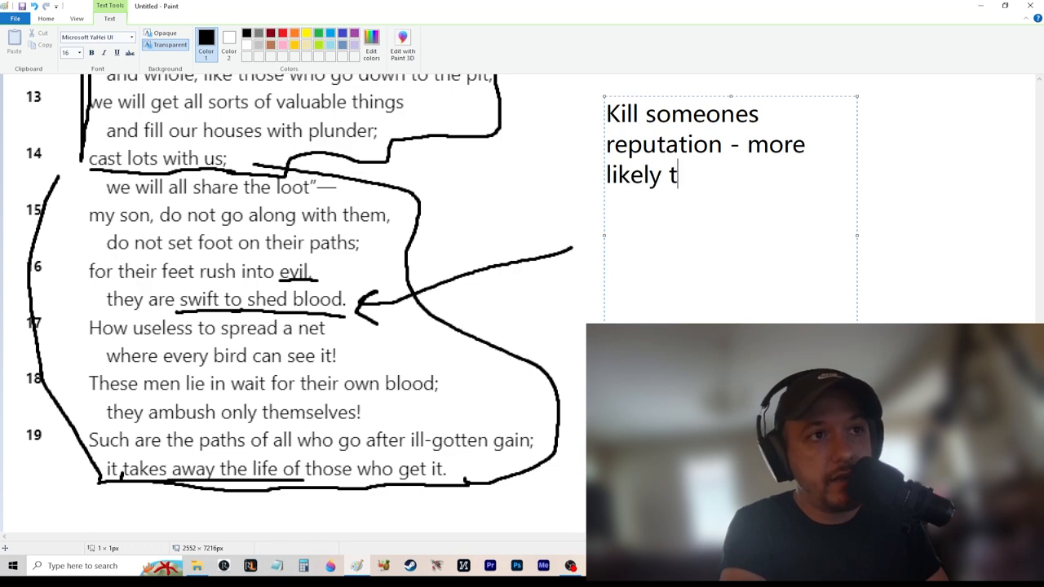
{"action": "type", "text": "o lose your own"}
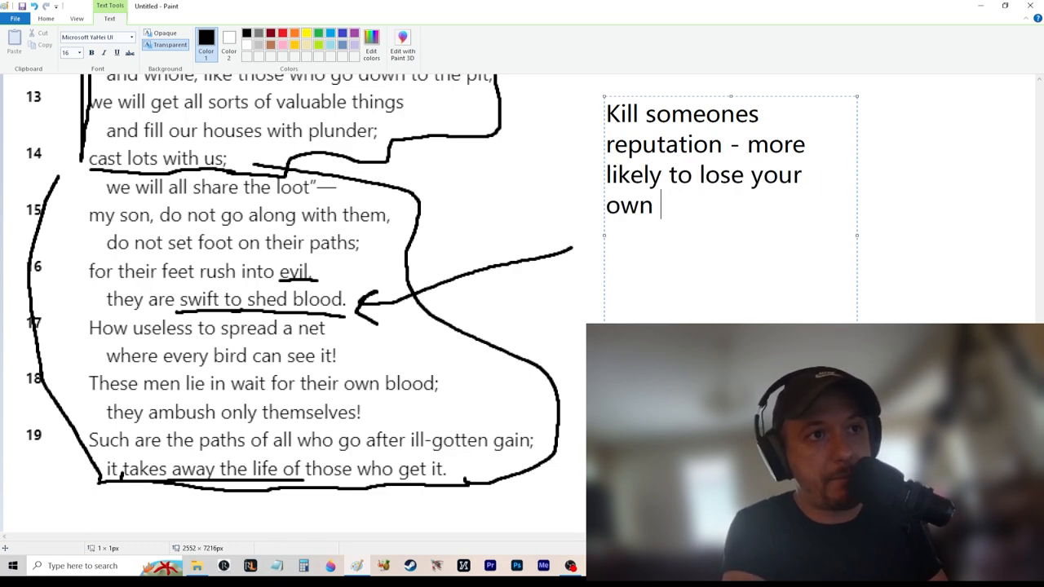
{"action": "type", "text": "reput"}
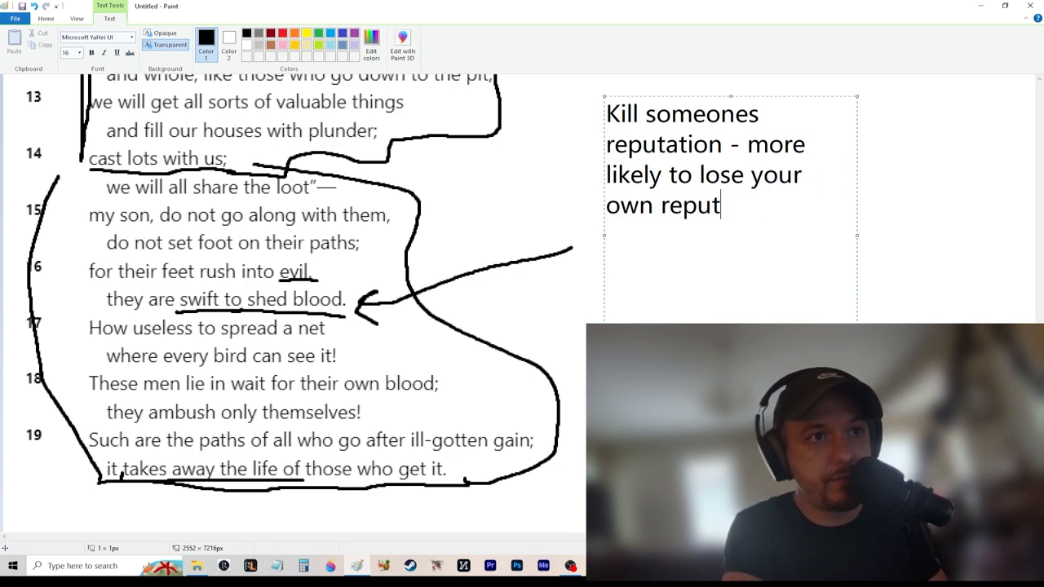
{"action": "type", "text": "ation"}
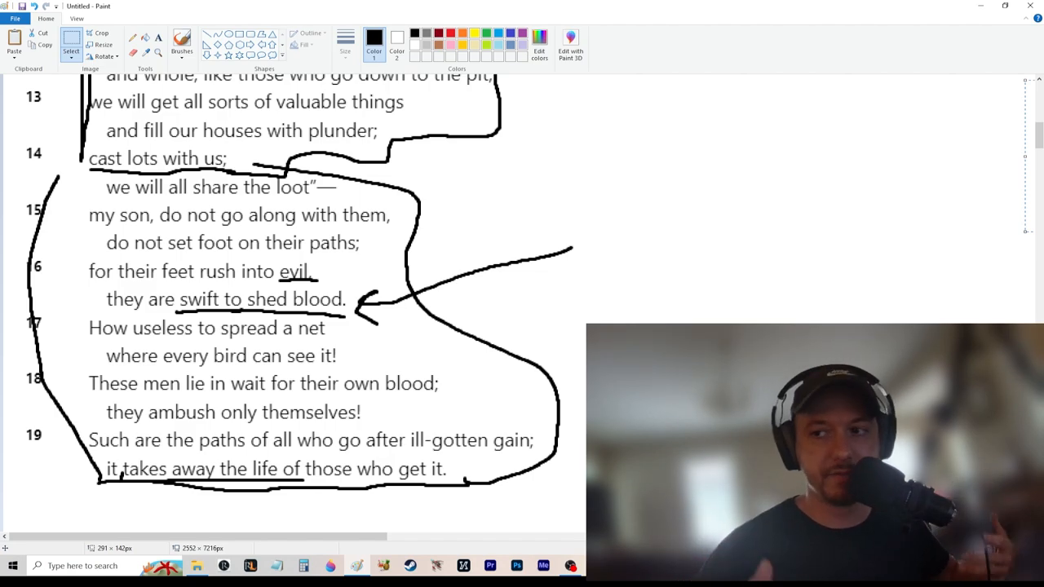
{"action": "mouse_move", "coordinate": [430, 345]}
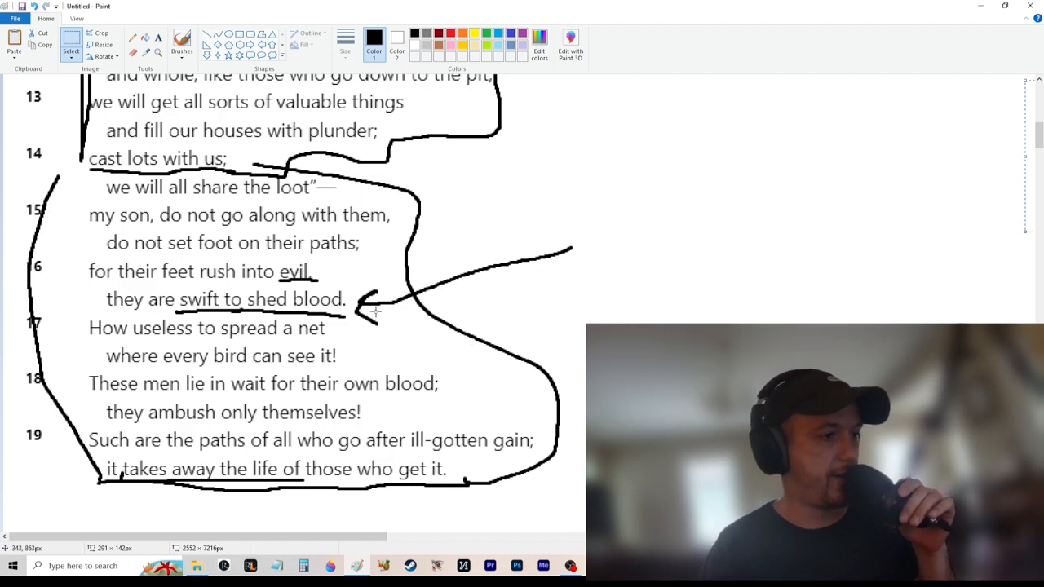
{"action": "mouse_move", "coordinate": [405, 325]}
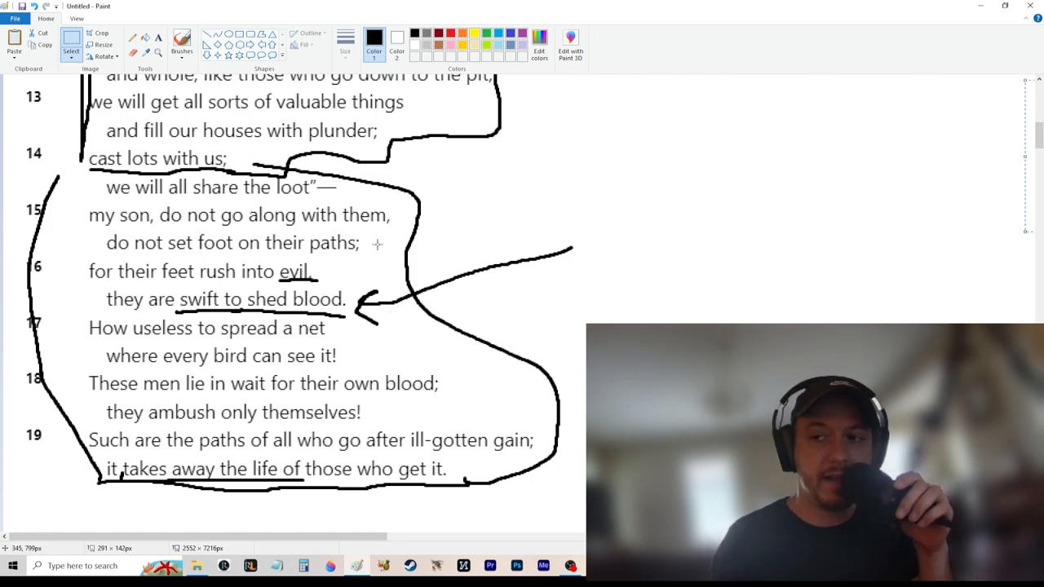
{"action": "mouse_move", "coordinate": [382, 248]}
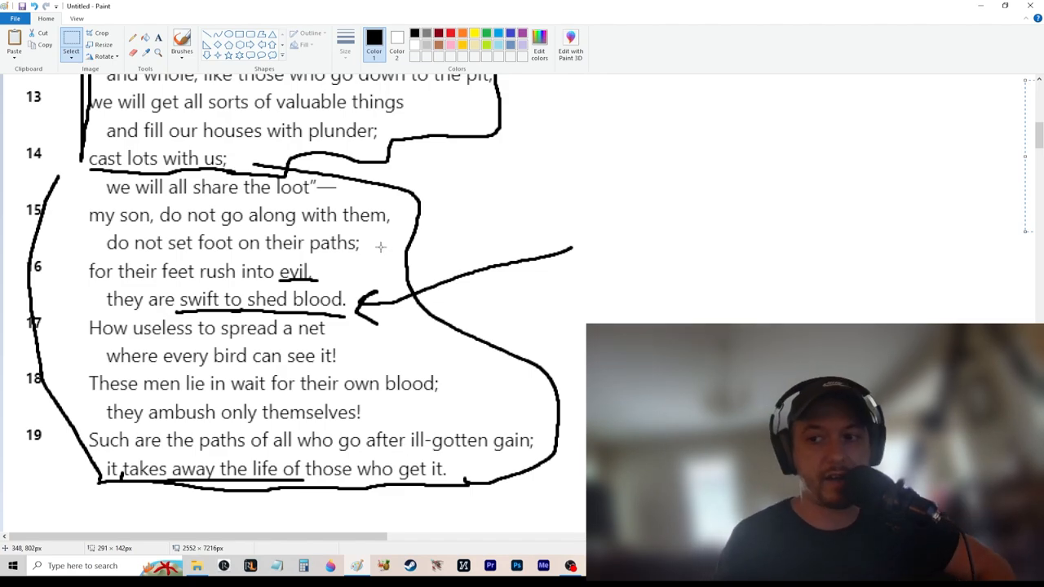
Scroll toward the Wisdom's Rebuke heading, then switch to the browser search on Proverbs 1:9.
{"action": "scroll", "scroll_direction": "down", "scroll_amount": 3}
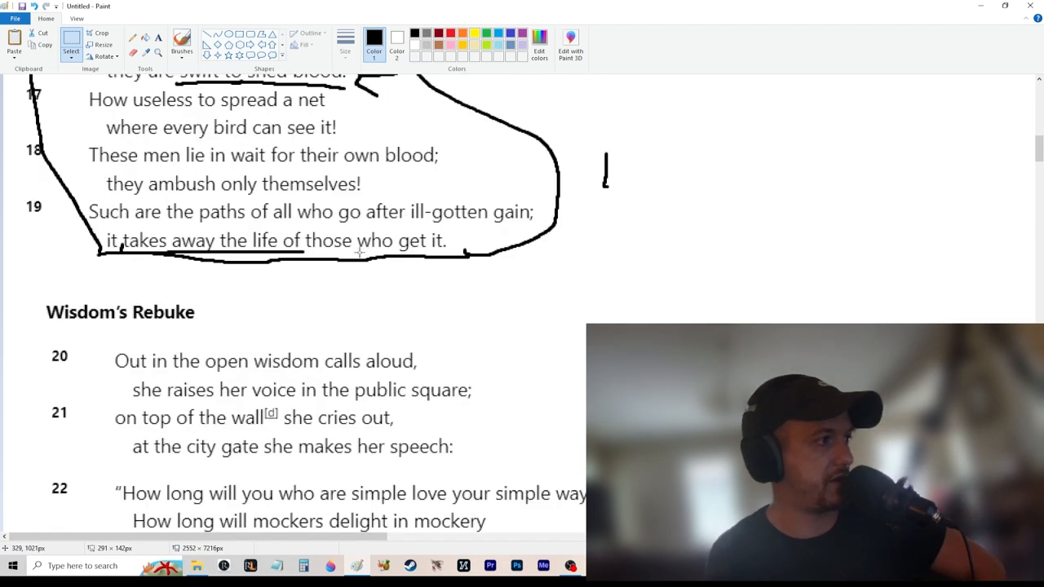
{"action": "scroll", "scroll_direction": "down", "scroll_amount": 3}
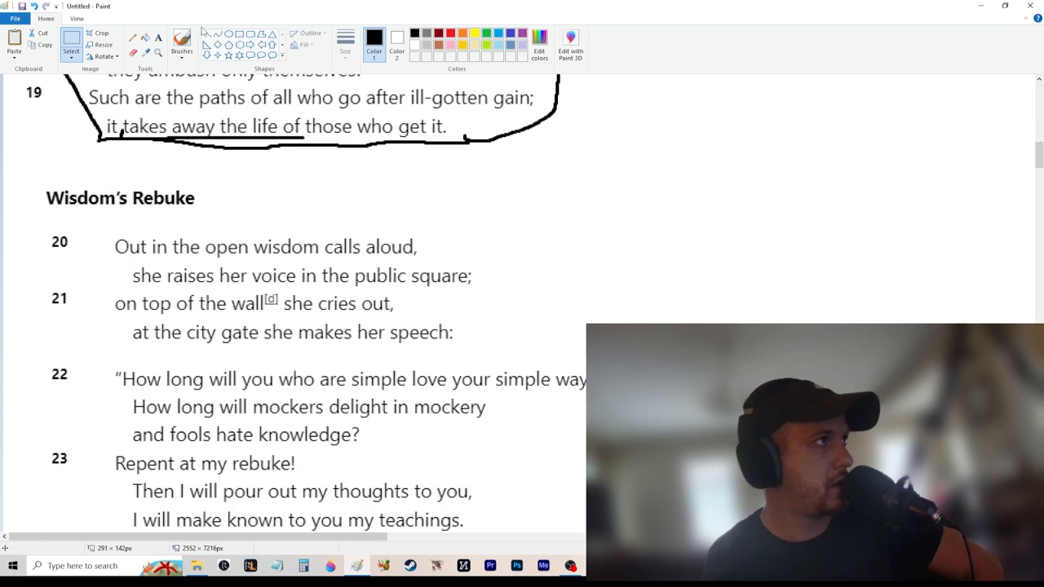
{"action": "left_click", "coordinate": [181, 41]}
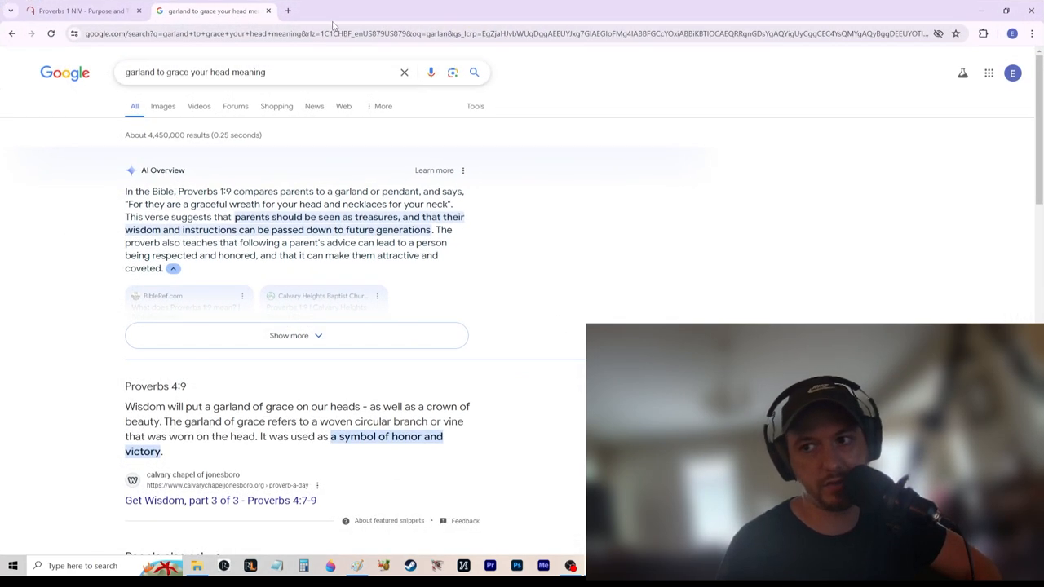
Search Google for 'rebuke define' to get its dictionary meanings.
{"action": "type", "text": "rebuke define"}
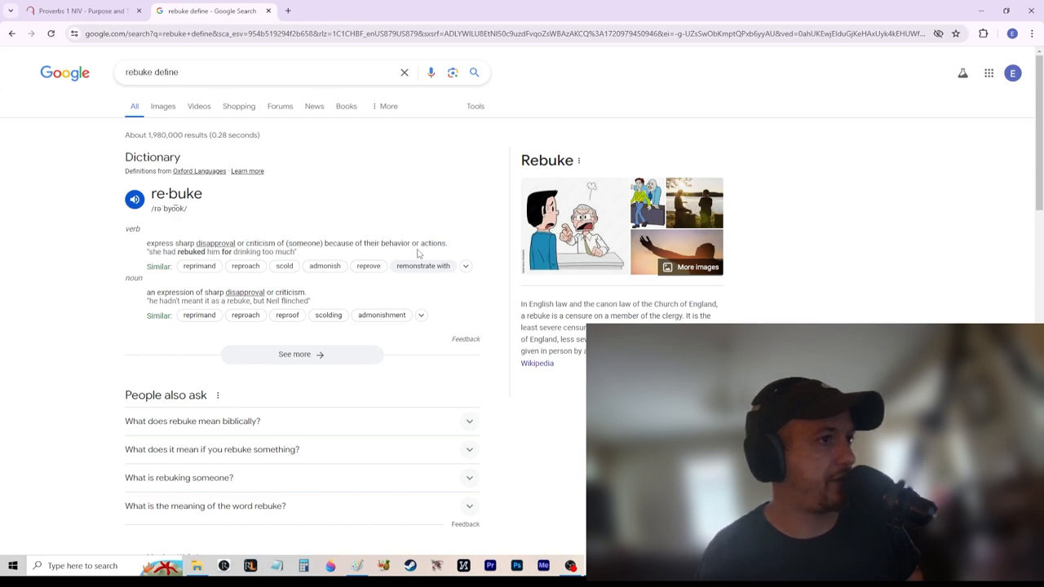
{"action": "mouse_move", "coordinate": [194, 280]}
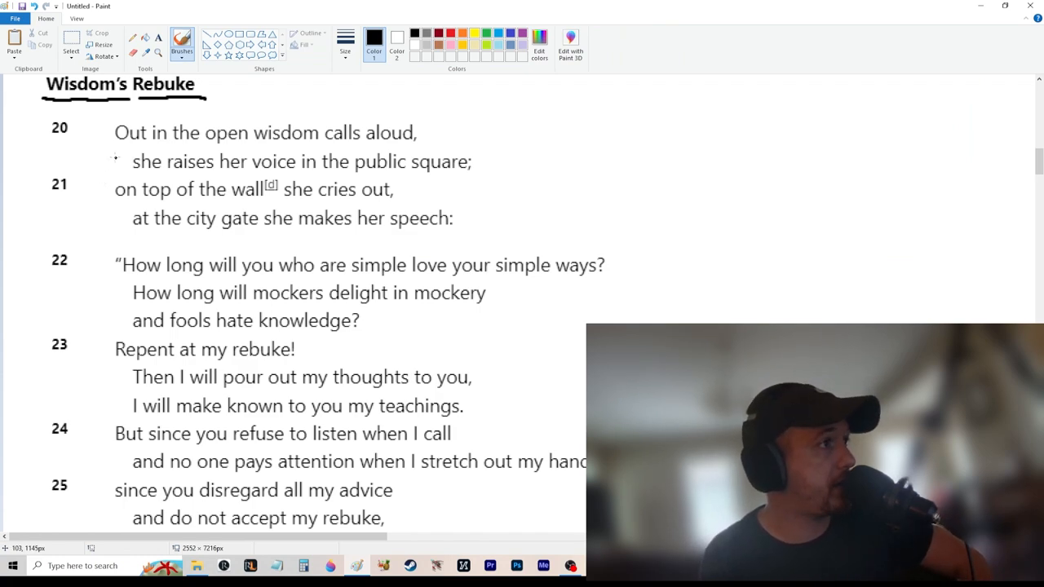
{"action": "mouse_move", "coordinate": [118, 161]}
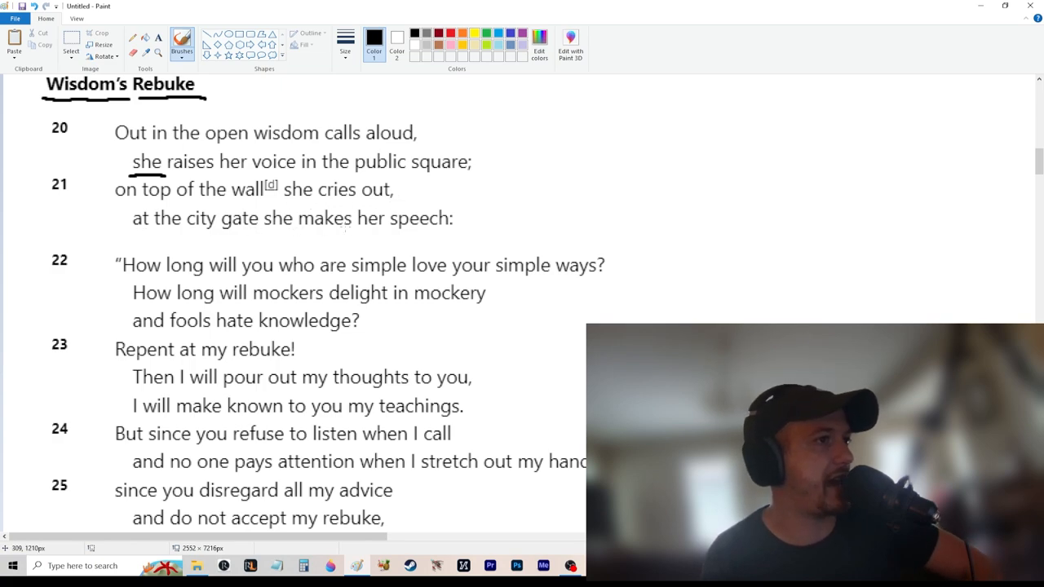
Brush a line under the word 'she' in verse 20.
{"action": "left_click_drag", "start_coordinate": [98, 239], "coordinate": [514, 237]}
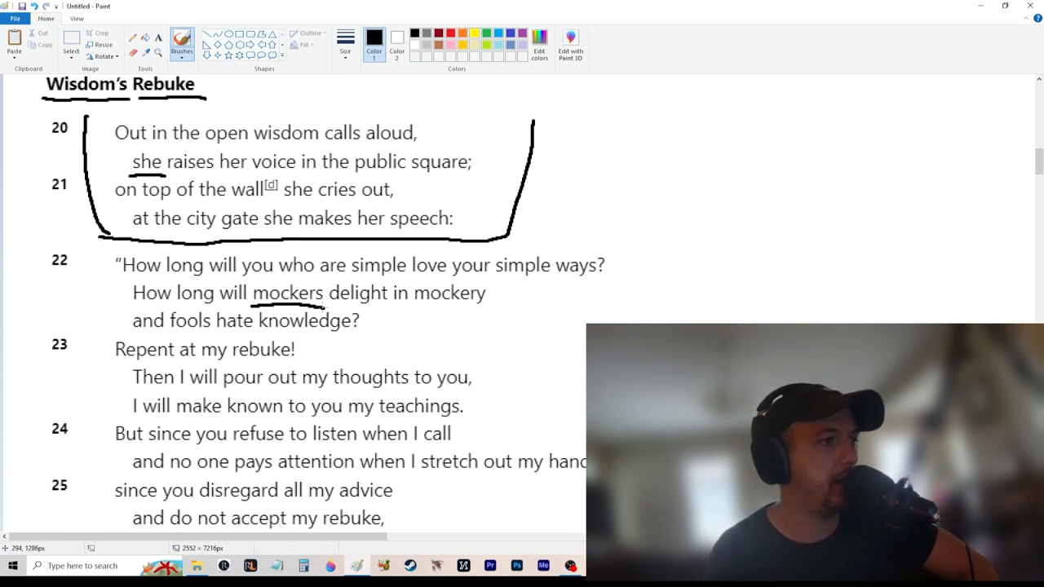
Brush underlines under 'mockery', 'fools and knowledge', and 'Repent at my rebuke'.
{"action": "left_click_drag", "start_coordinate": [416, 309], "coordinate": [498, 309]}
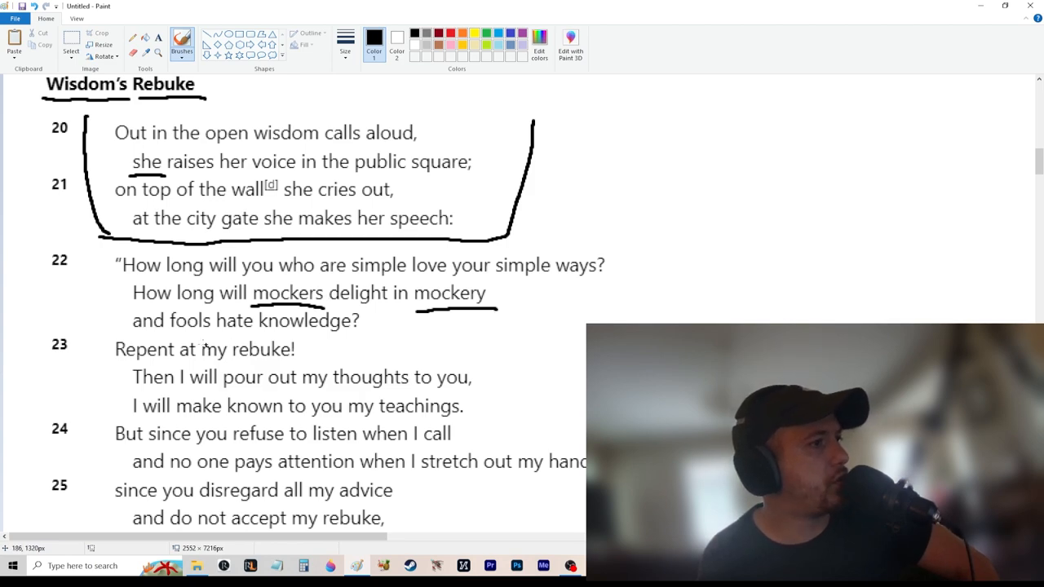
{"action": "left_click_drag", "start_coordinate": [167, 331], "coordinate": [206, 331]}
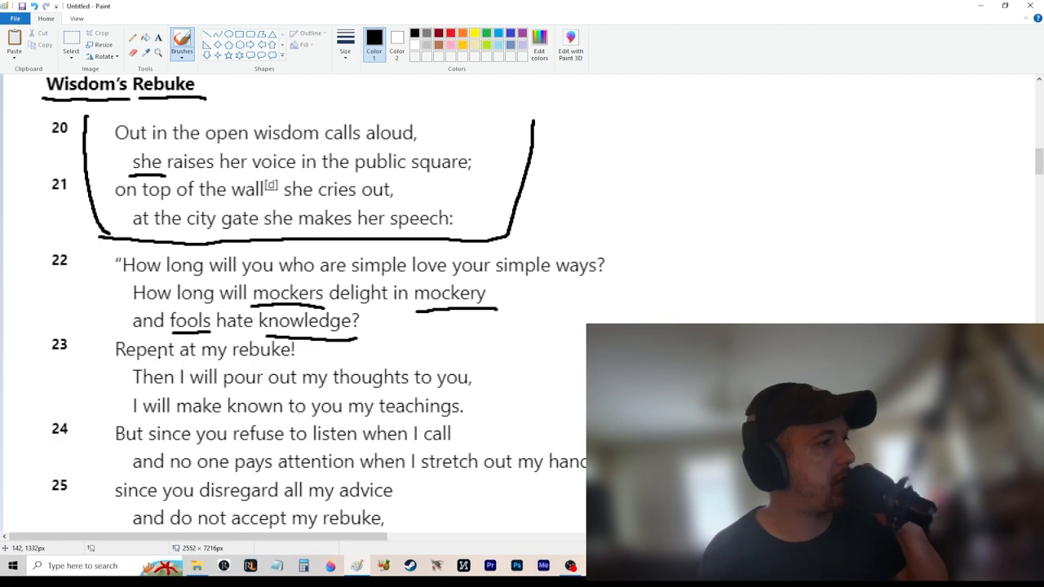
{"action": "left_click_drag", "start_coordinate": [105, 361], "coordinate": [303, 365]}
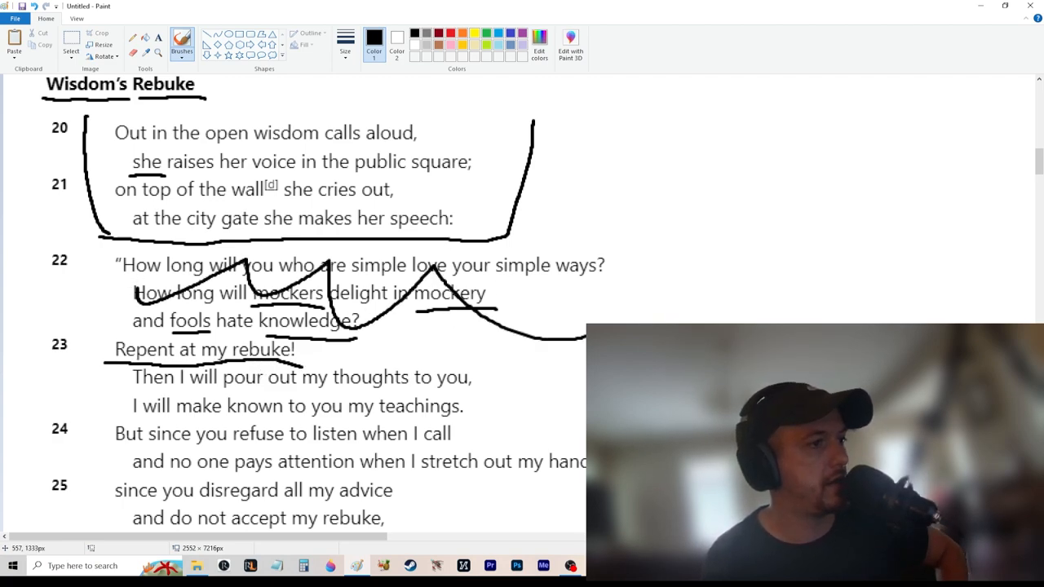
Undo the stray zigzag stroke over verse 22 with Ctrl+Z.
{"action": "key", "text": "ctrl+z"}
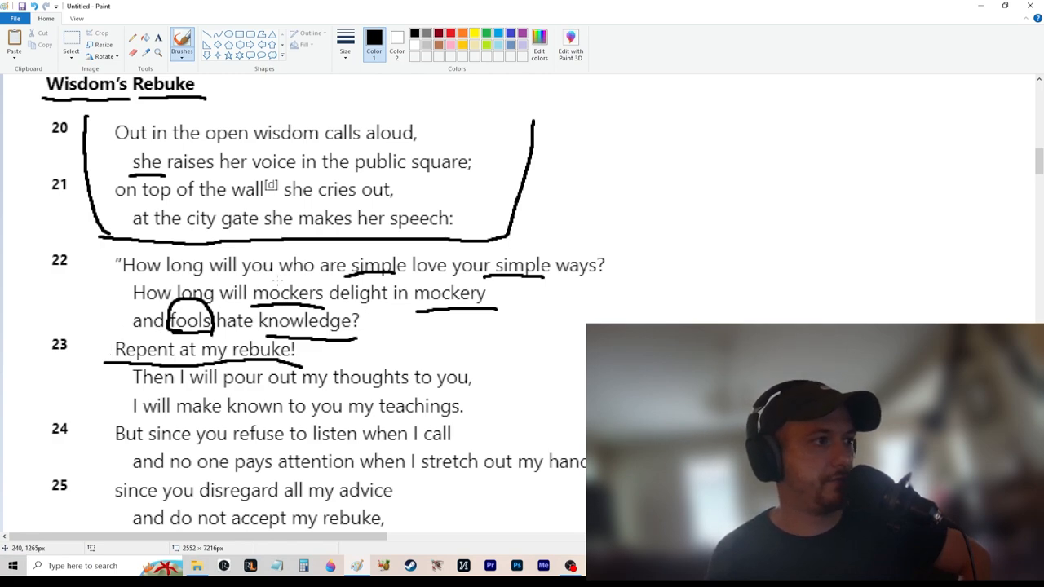
{"action": "left_click_drag", "start_coordinate": [265, 285], "coordinate": [306, 306]}
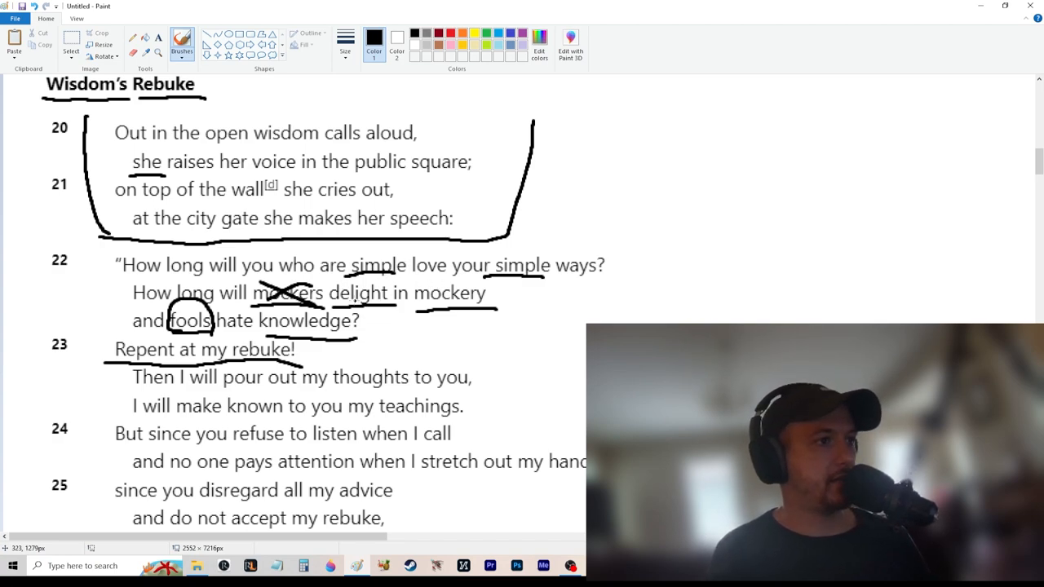
{"action": "mouse_move", "coordinate": [400, 314]}
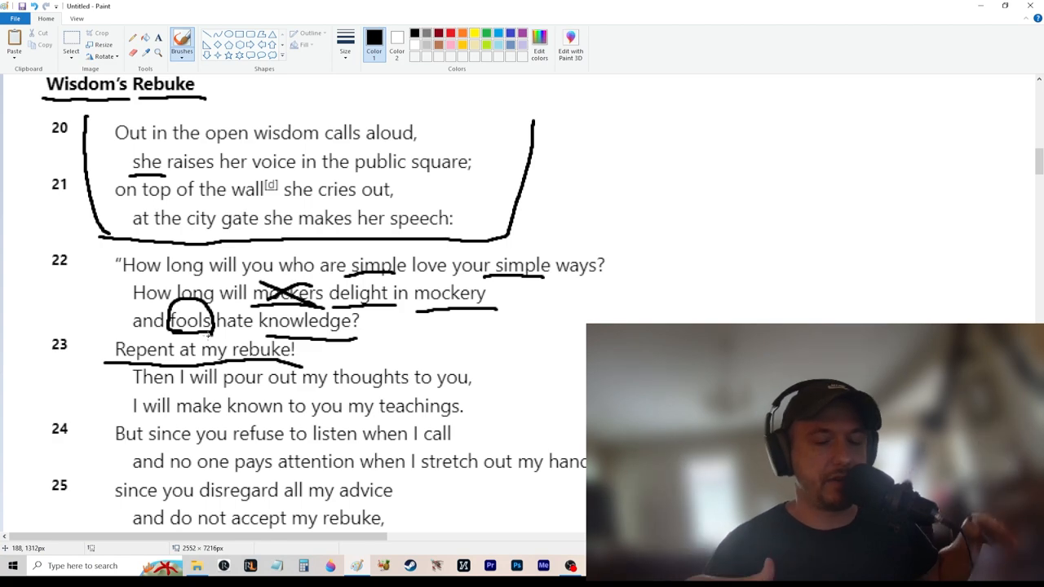
{"action": "mouse_move", "coordinate": [411, 353]}
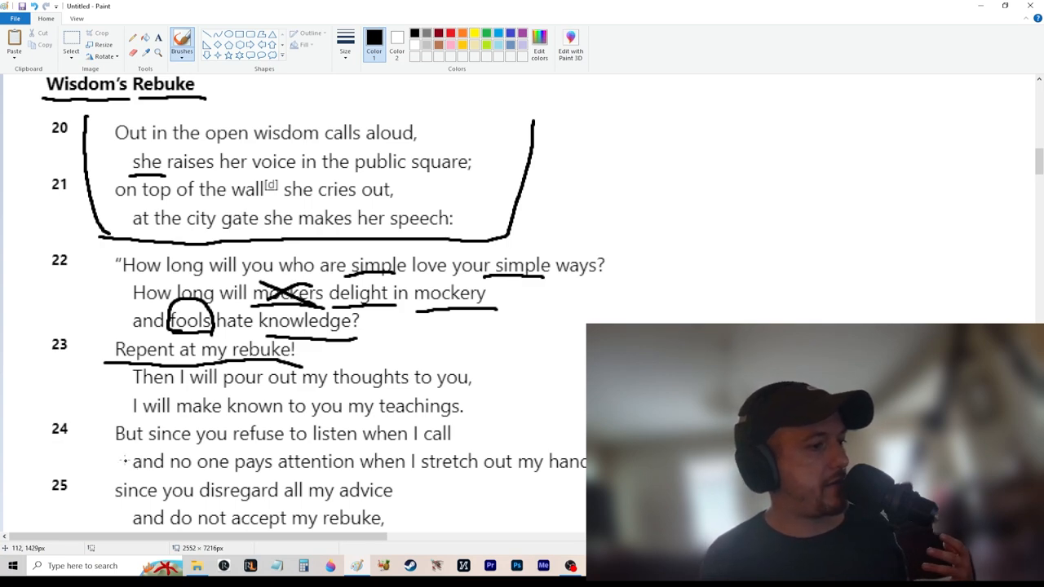
Scroll down the canvas toward verses 29–33, then back up slightly.
{"action": "scroll", "scroll_direction": "down", "scroll_amount": 3}
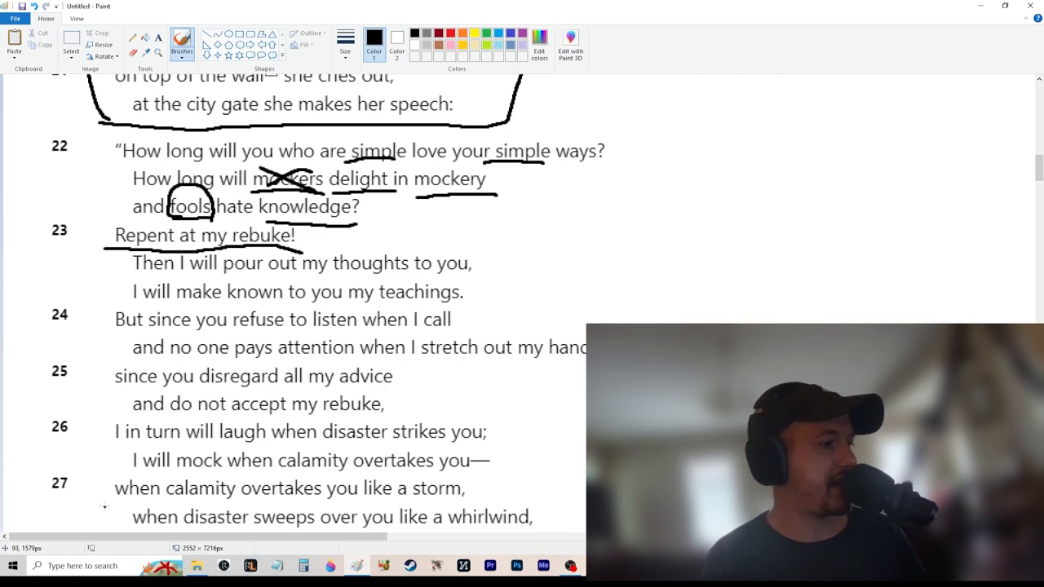
{"action": "scroll", "scroll_direction": "down", "scroll_amount": 3}
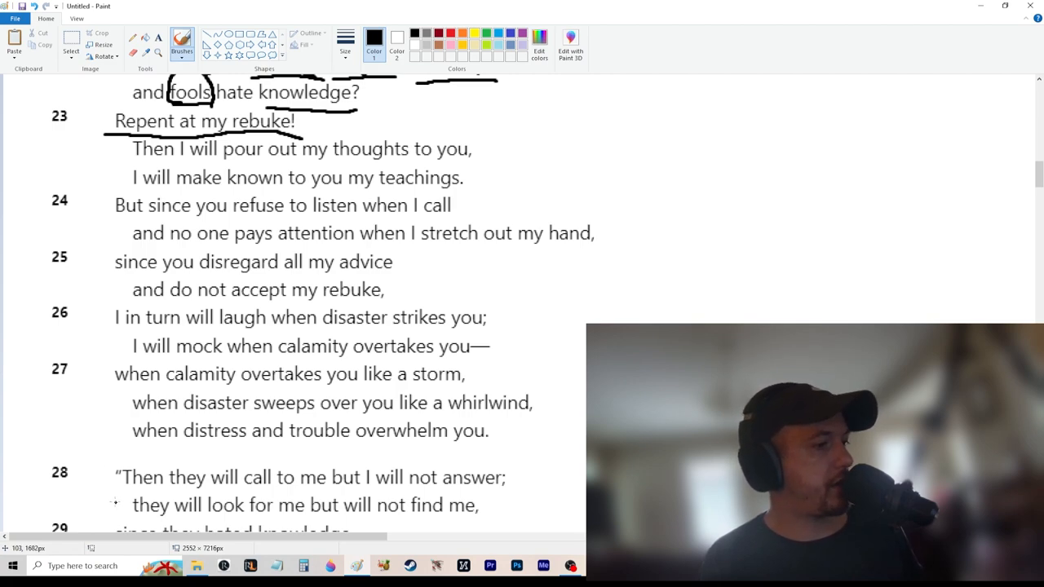
{"action": "scroll", "scroll_direction": "down", "scroll_amount": 3}
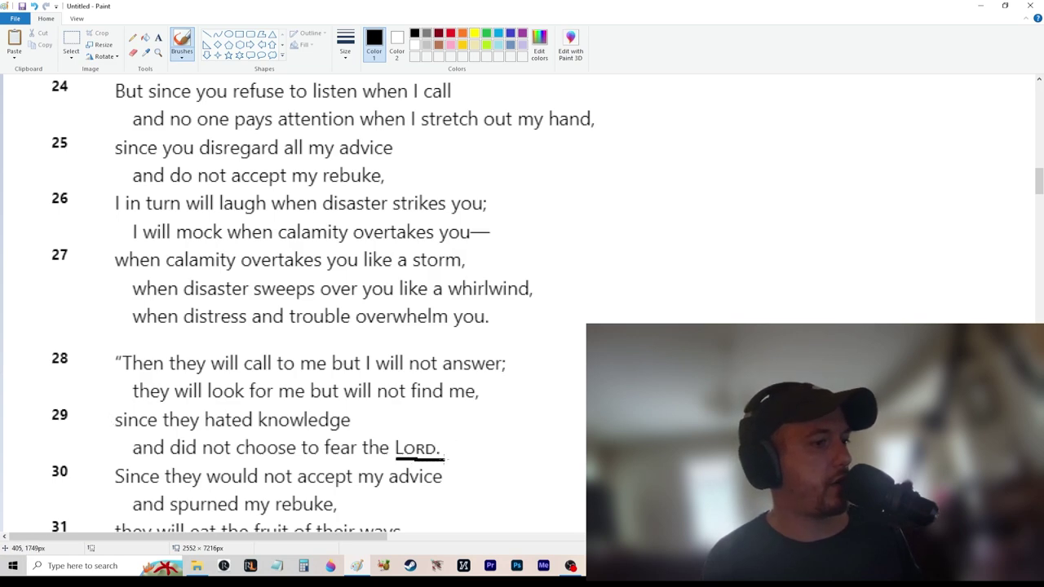
{"action": "mouse_move", "coordinate": [501, 442]}
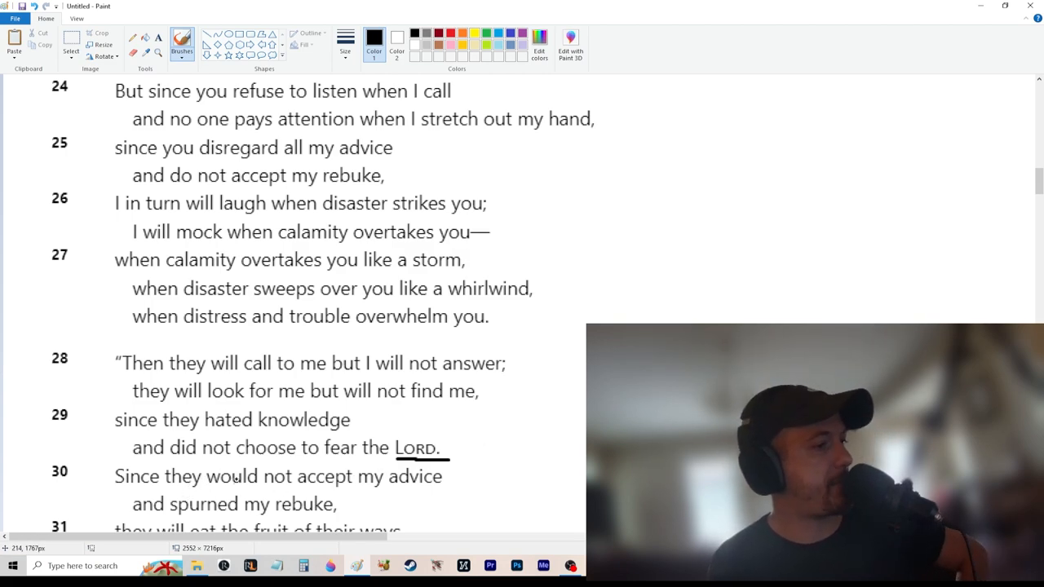
{"action": "scroll", "scroll_direction": "down", "scroll_amount": 3}
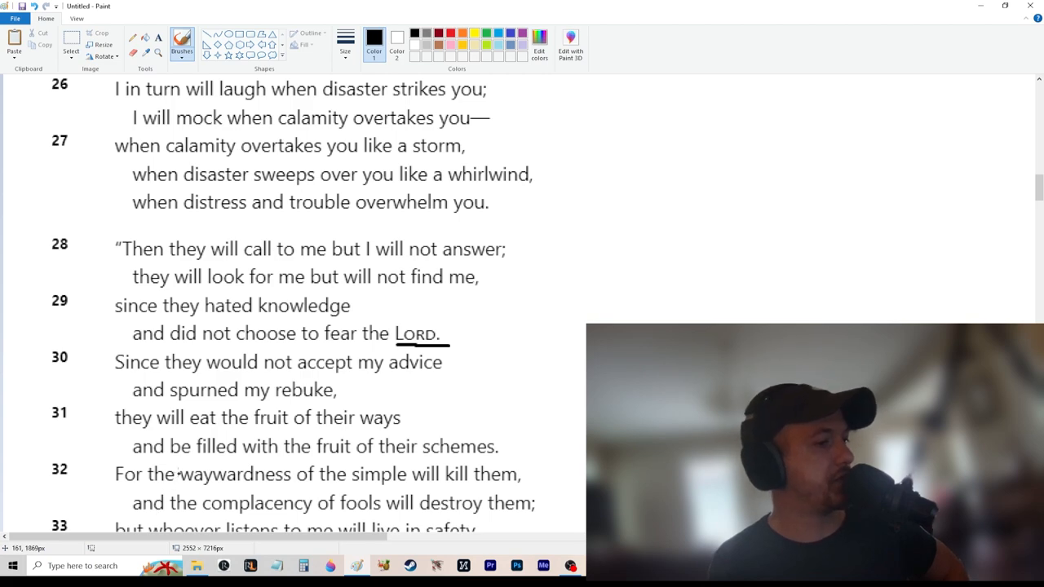
{"action": "scroll", "scroll_direction": "down", "scroll_amount": 3}
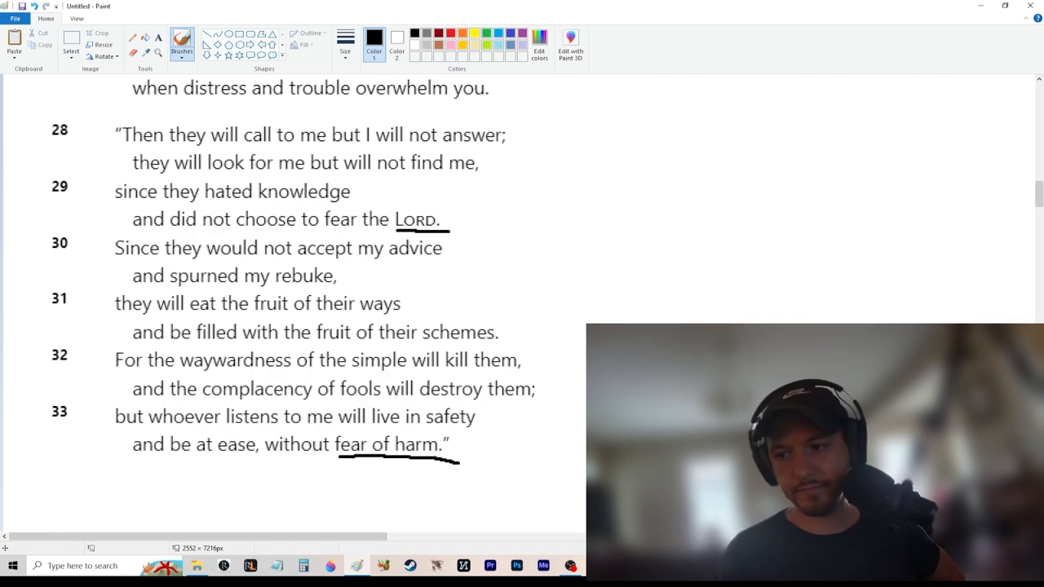
{"action": "scroll", "scroll_direction": "up", "scroll_amount": 3}
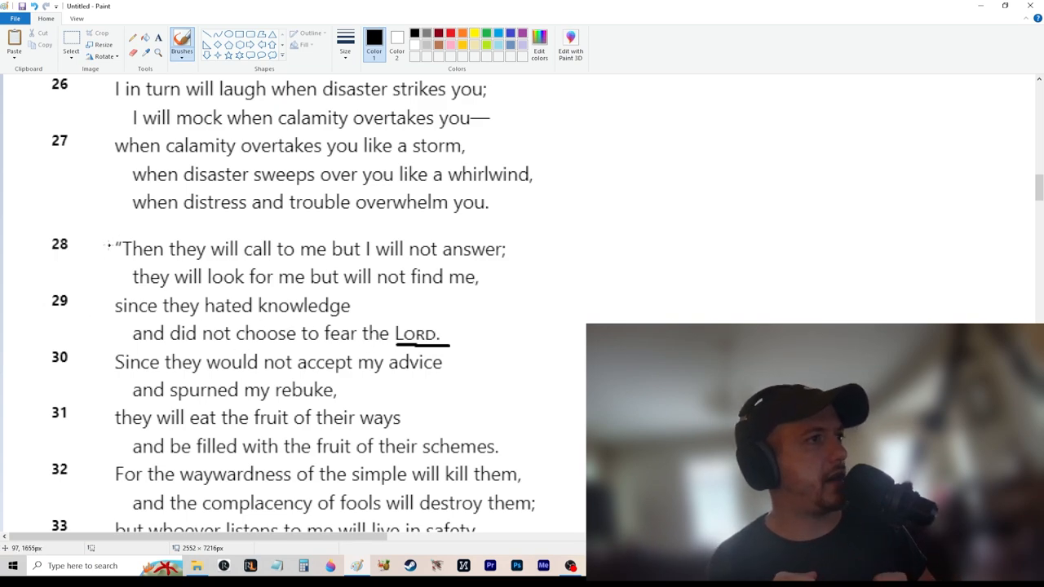
{"action": "scroll", "scroll_direction": "up", "scroll_amount": 3}
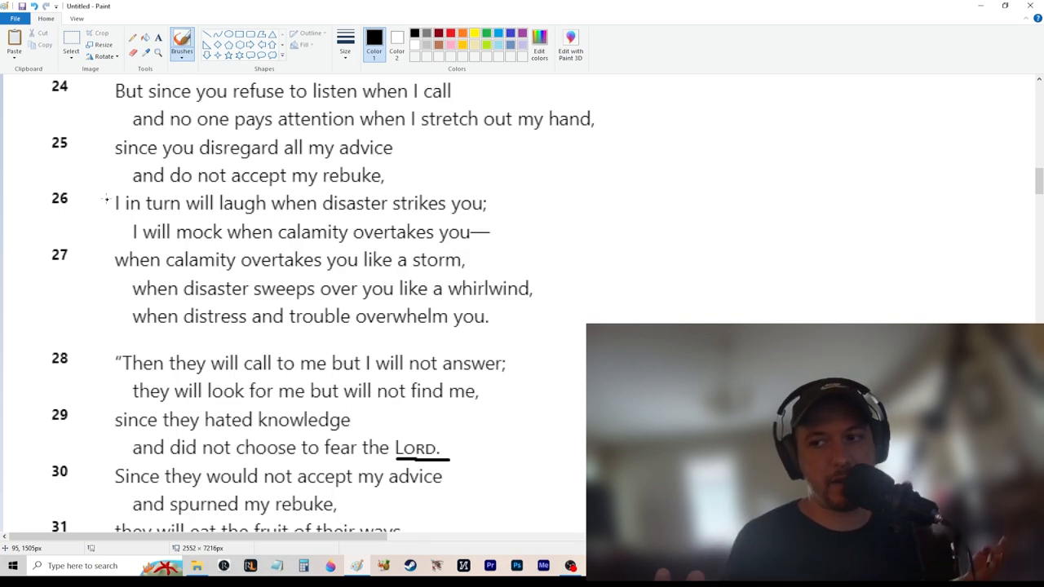
{"action": "scroll", "scroll_direction": "up", "scroll_amount": 3}
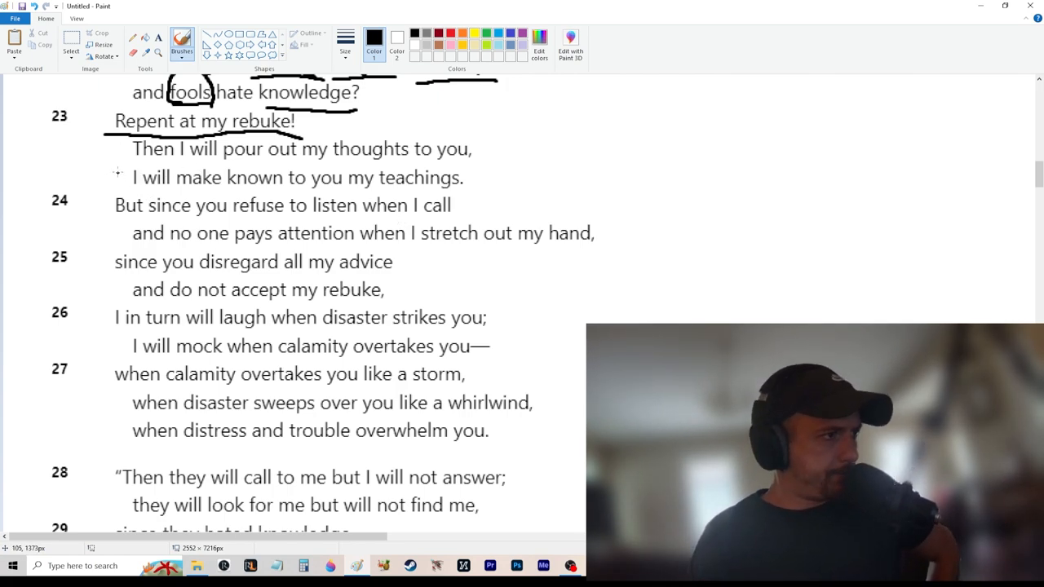
Scroll the canvas down and back up to bring verses 23–26 into view.
{"action": "scroll", "scroll_direction": "down", "scroll_amount": 3}
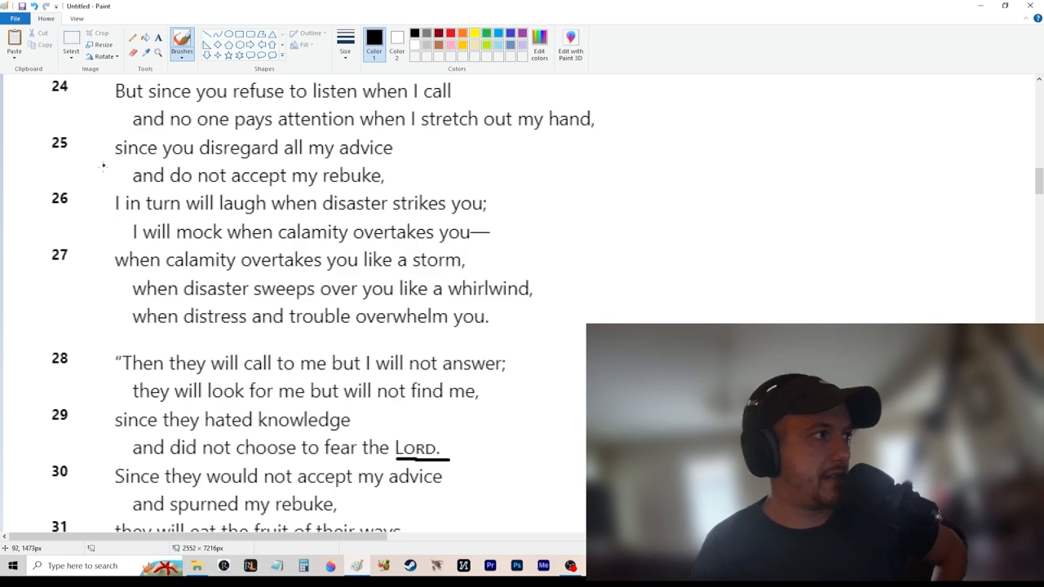
{"action": "scroll", "scroll_direction": "up", "scroll_amount": 3}
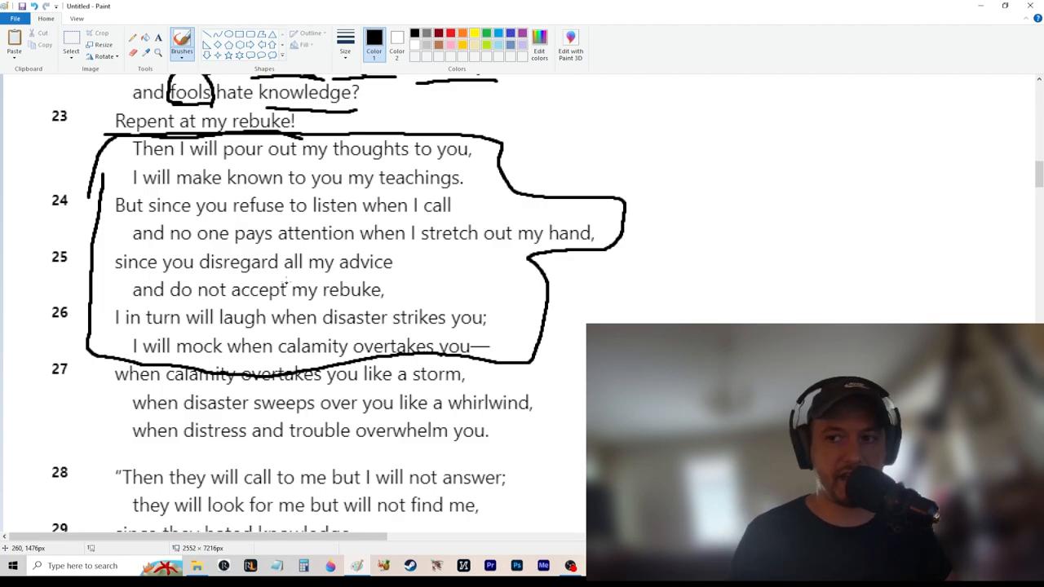
{"action": "scroll", "scroll_direction": "down", "scroll_amount": 3}
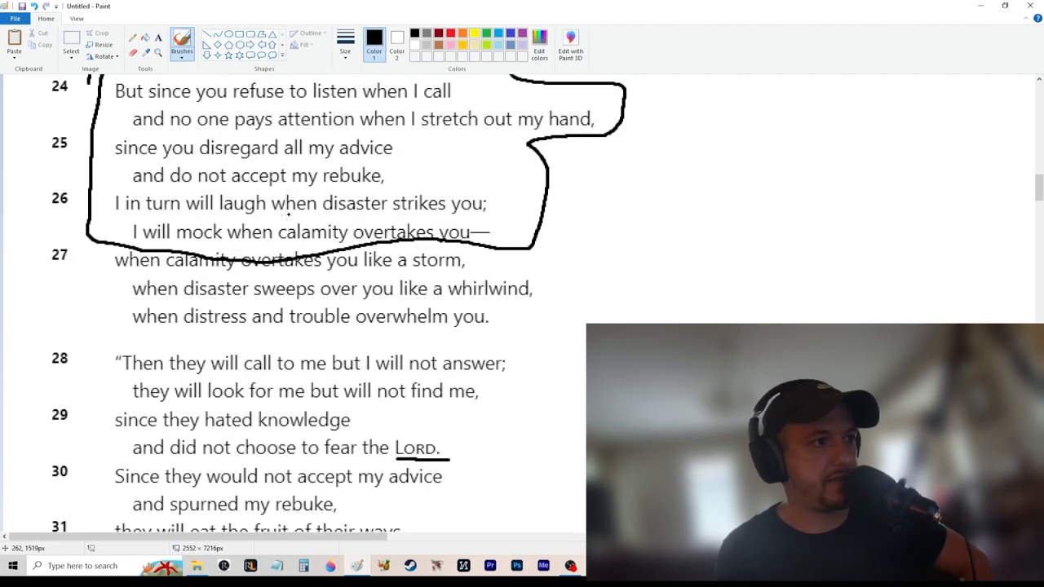
{"action": "scroll", "scroll_direction": "down", "scroll_amount": 3}
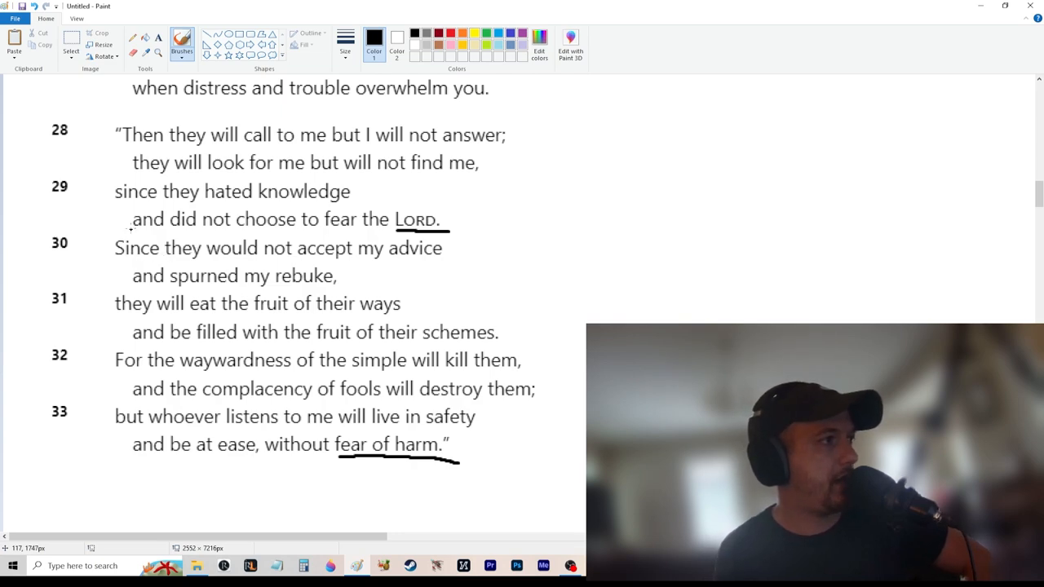
{"action": "mouse_move", "coordinate": [118, 227]}
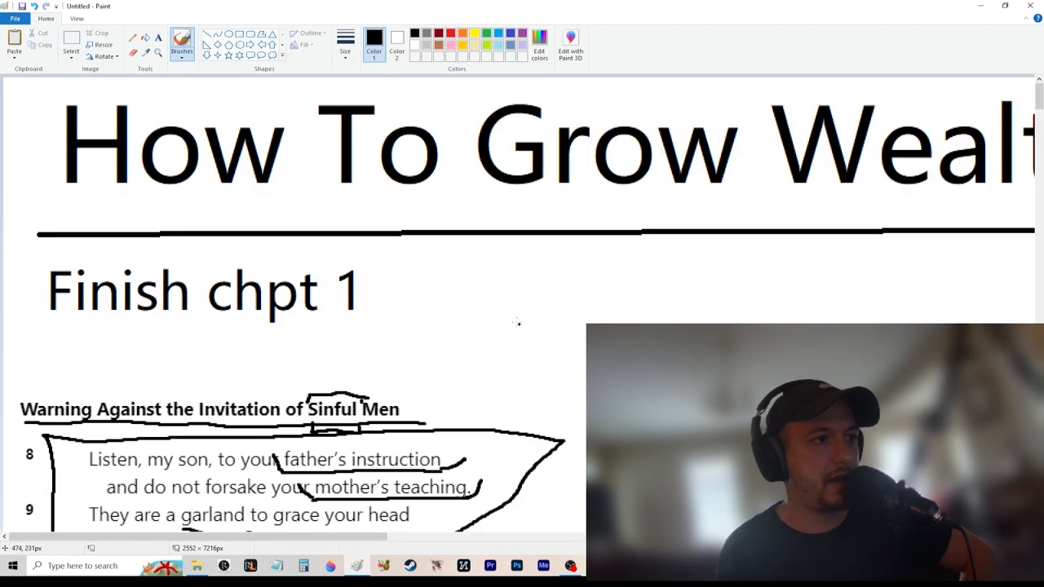
{"action": "scroll", "scroll_direction": "down", "scroll_amount": 3}
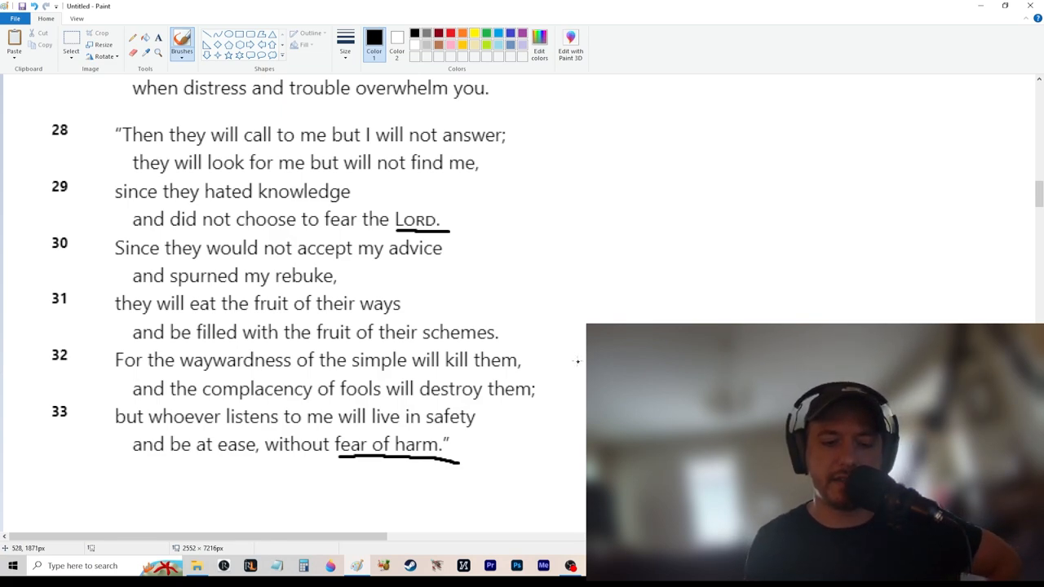
{"action": "mouse_move", "coordinate": [581, 361]}
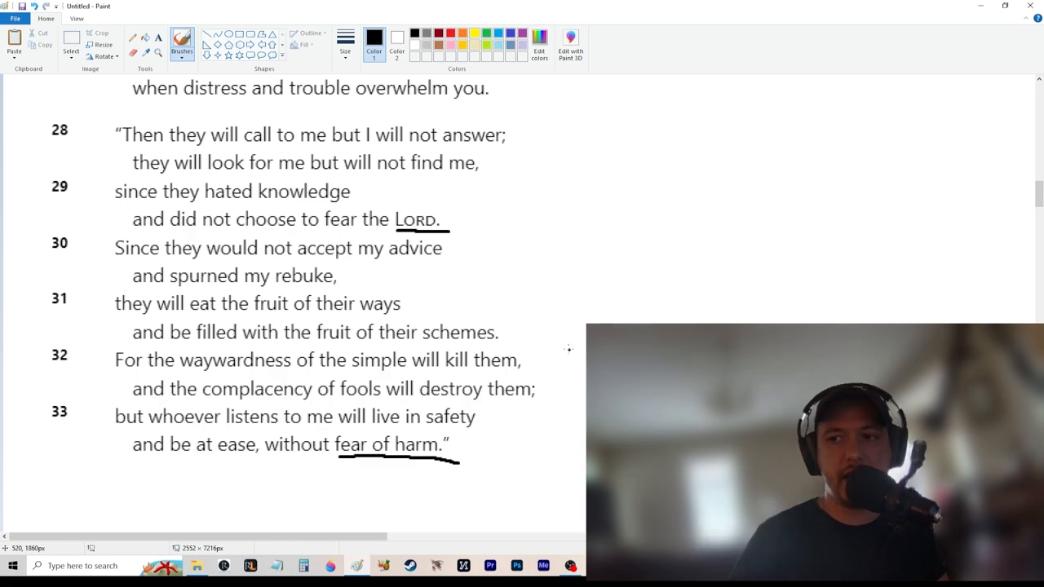
Underline 'and spurned my rebuke' in verse 30.
{"action": "left_click_drag", "start_coordinate": [115, 286], "coordinate": [372, 287]}
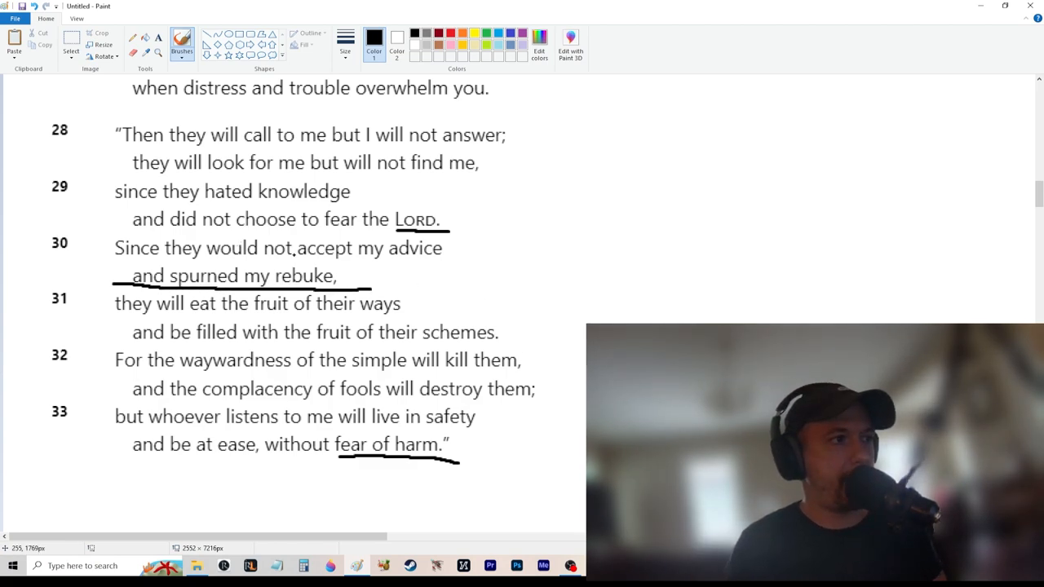
{"action": "scroll", "scroll_direction": "up", "scroll_amount": 3}
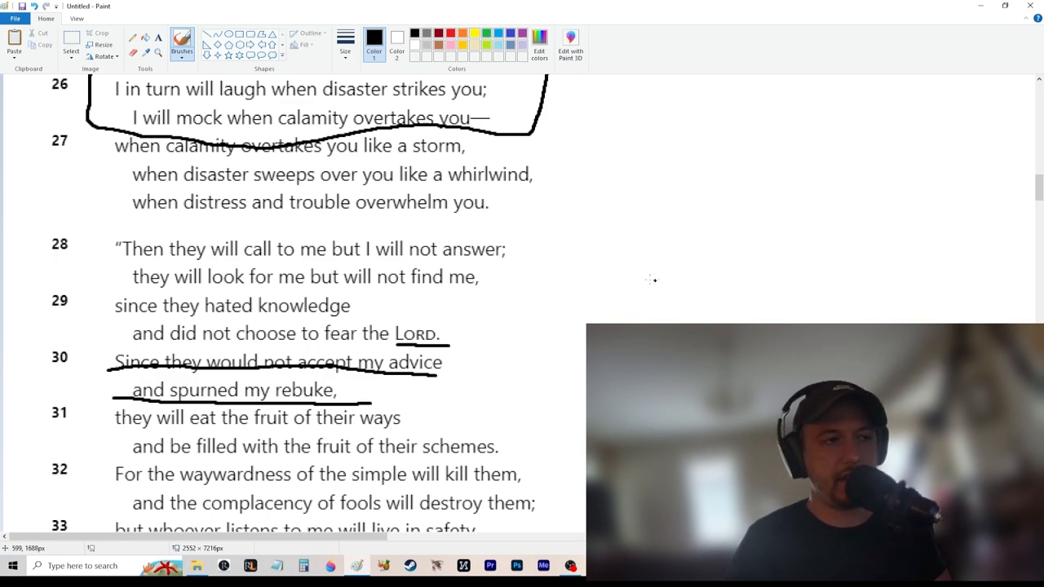
{"action": "mouse_move", "coordinate": [525, 260]}
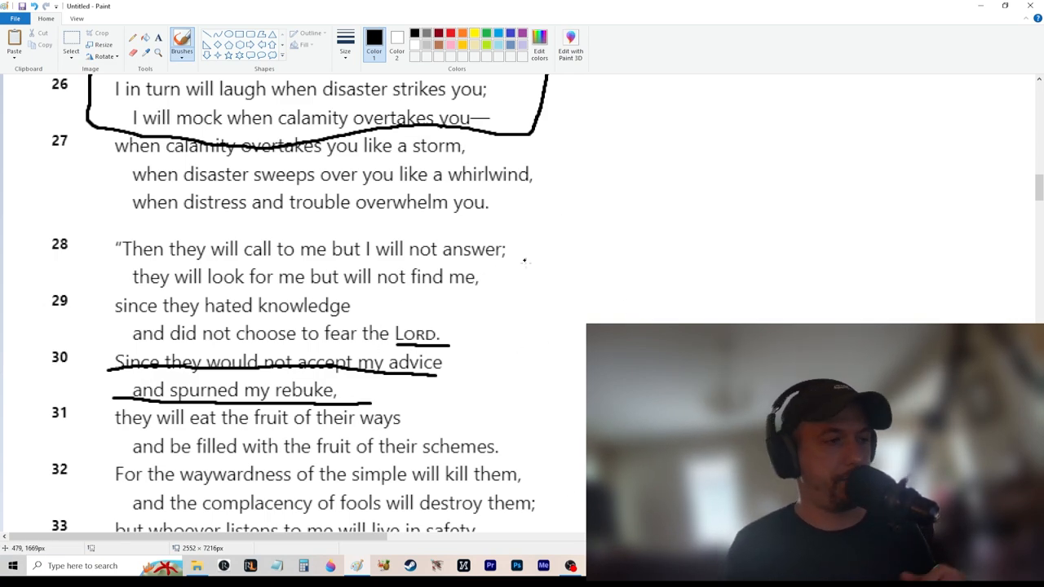